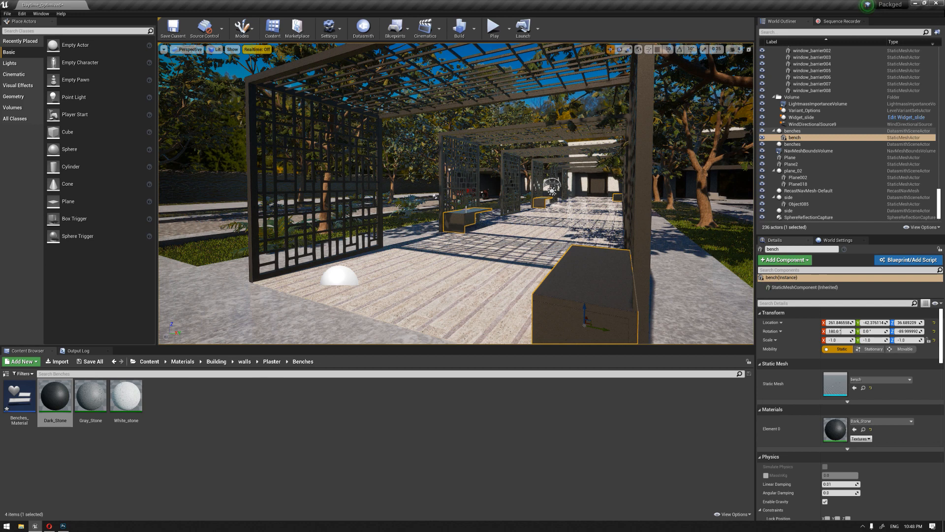
- Convert the selected bench into a blueprint class named bench_Blueprint
click(395, 28)
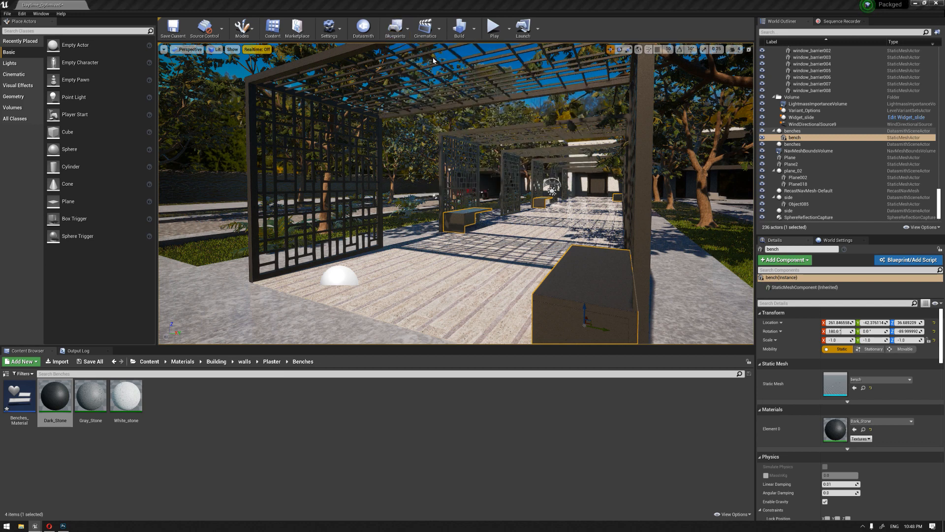
click(910, 260)
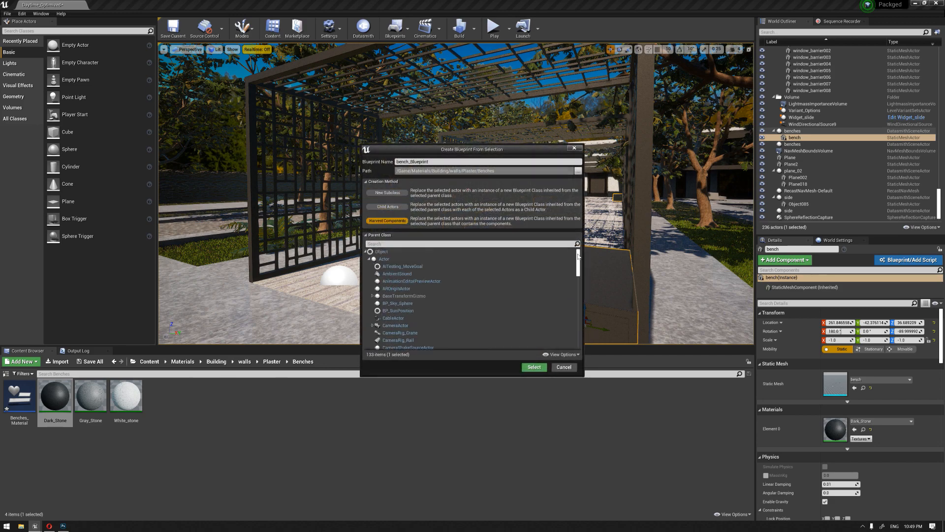
click(563, 367)
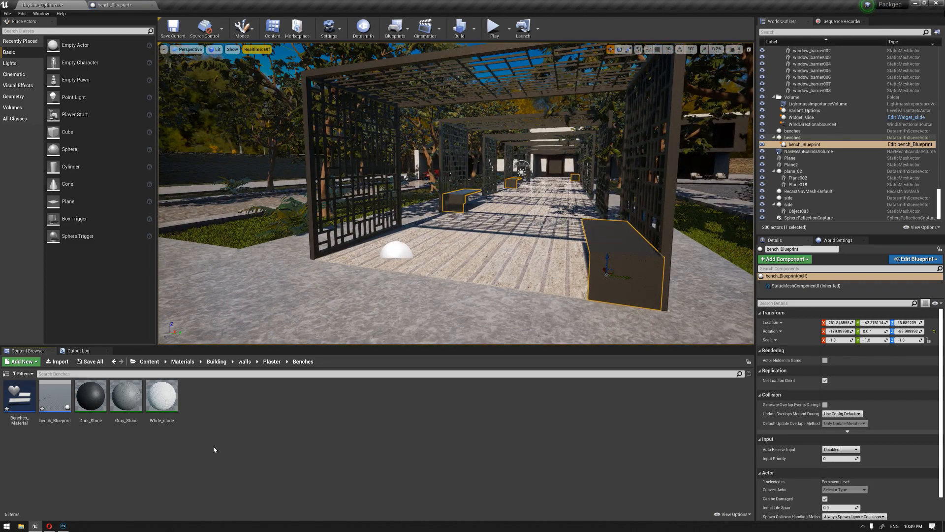
- Open Benches_Material from the Content Browser in the Widget Designer
double_click(19, 395)
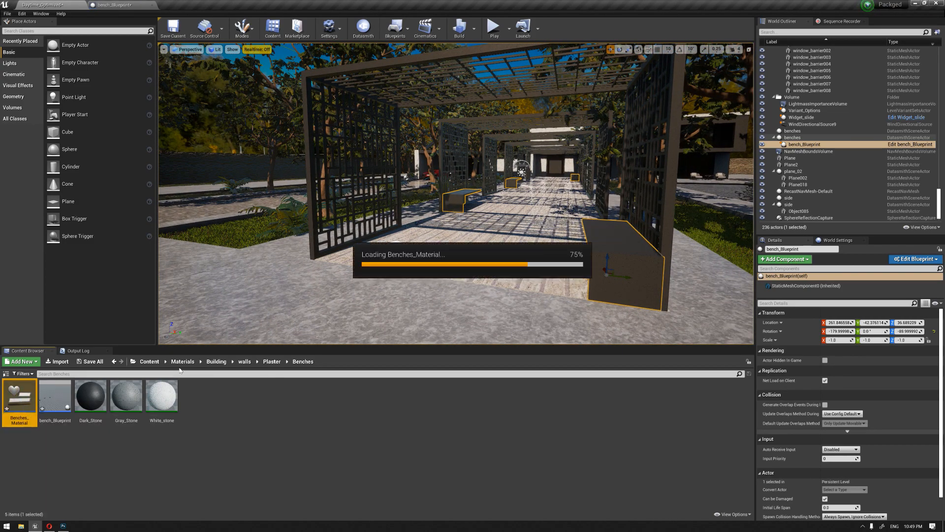
double_click(19, 395)
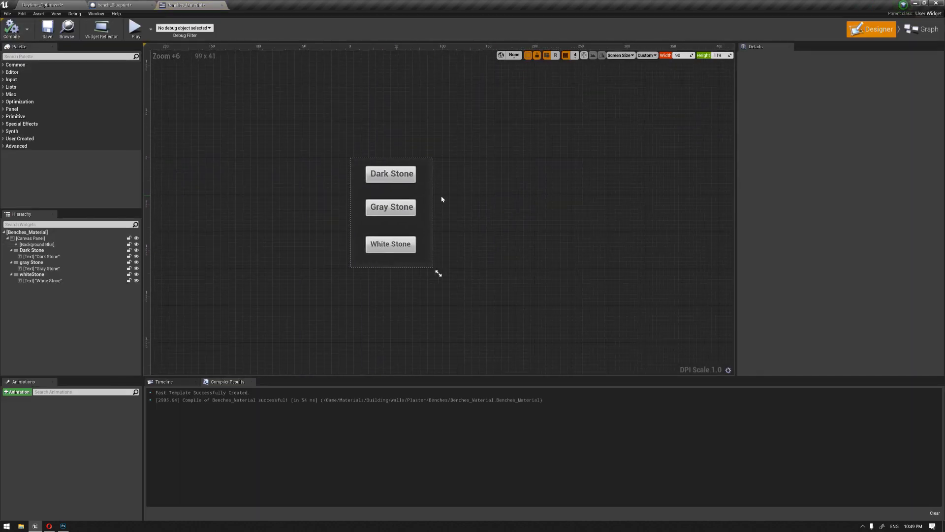
click(392, 174)
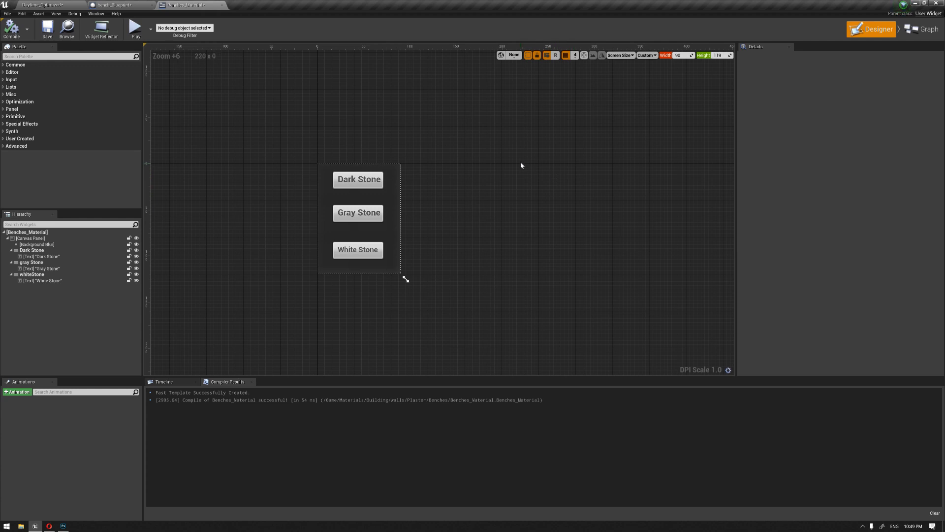
mouse_move(924, 29)
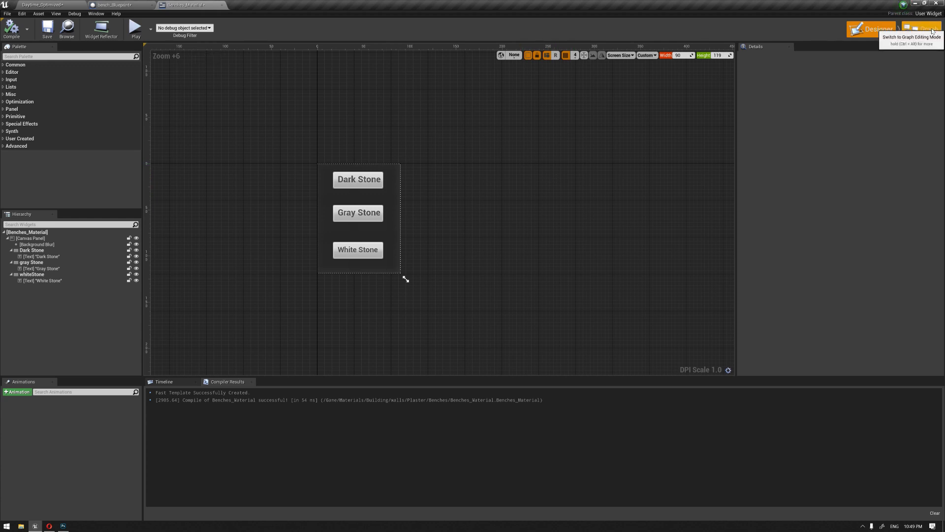
- Add an On Clicked (DarkStone) event feeding Get All Actors Of Class bench_Blueprint
click(922, 30)
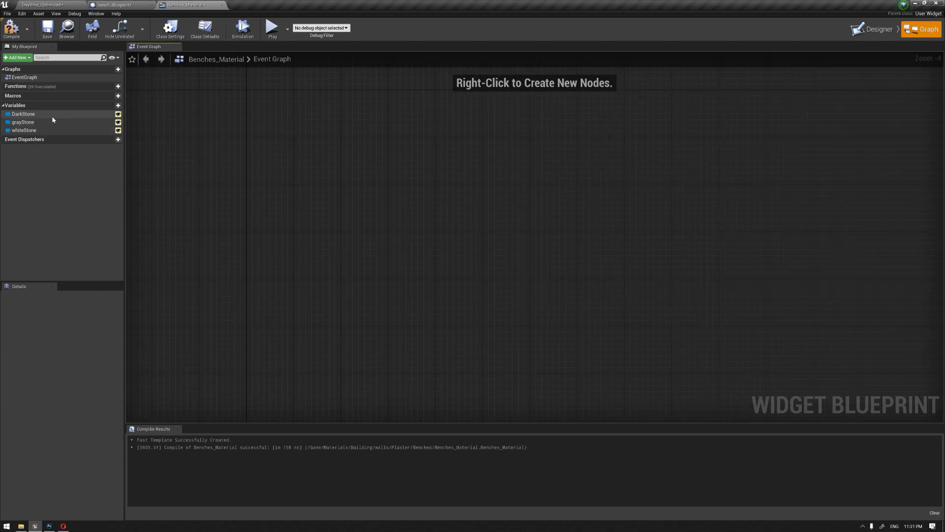
click(23, 113)
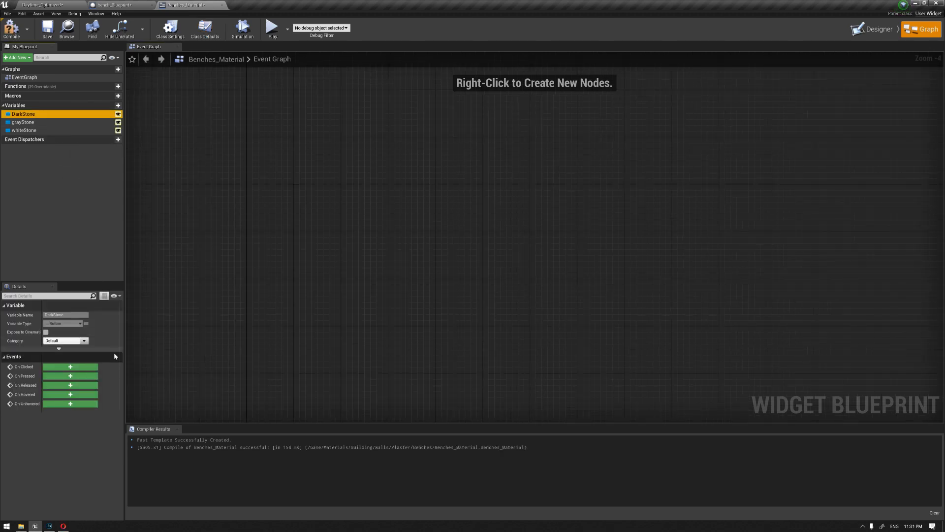
click(70, 366)
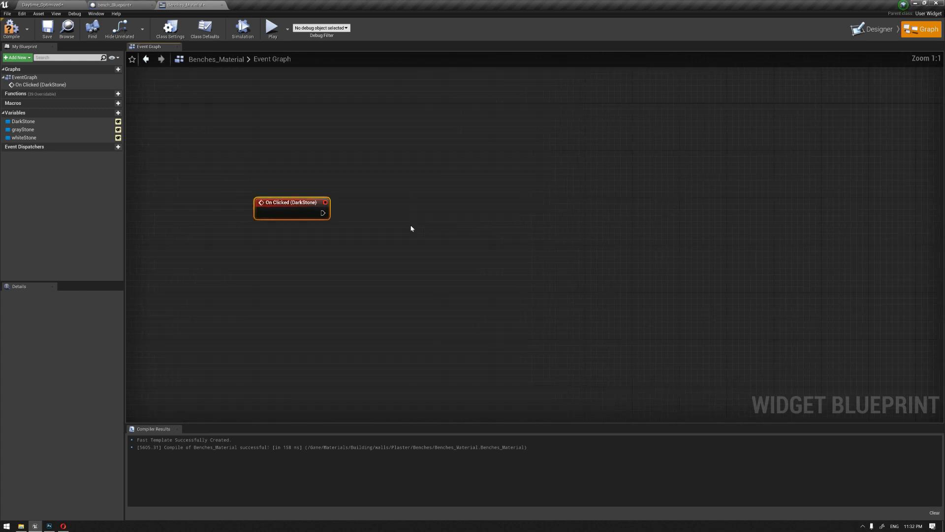
drag(324, 213, 374, 255)
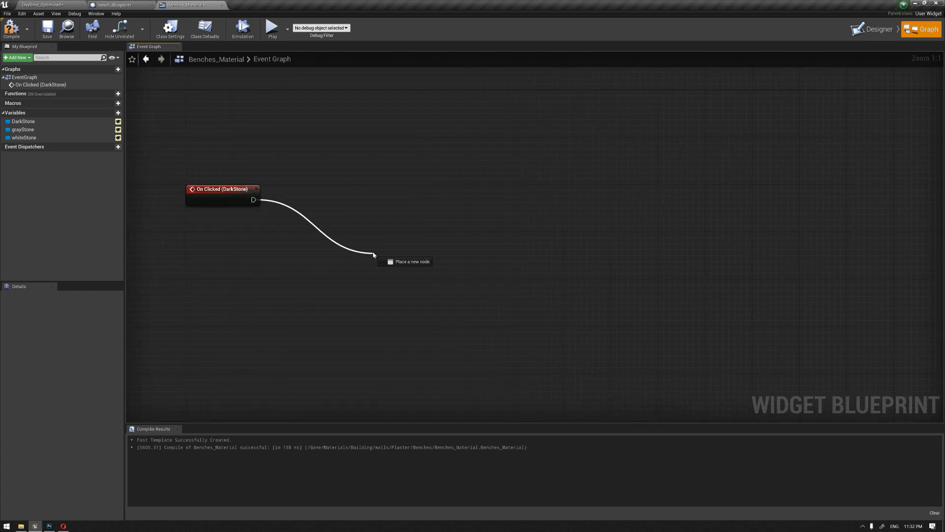
text(get all a)
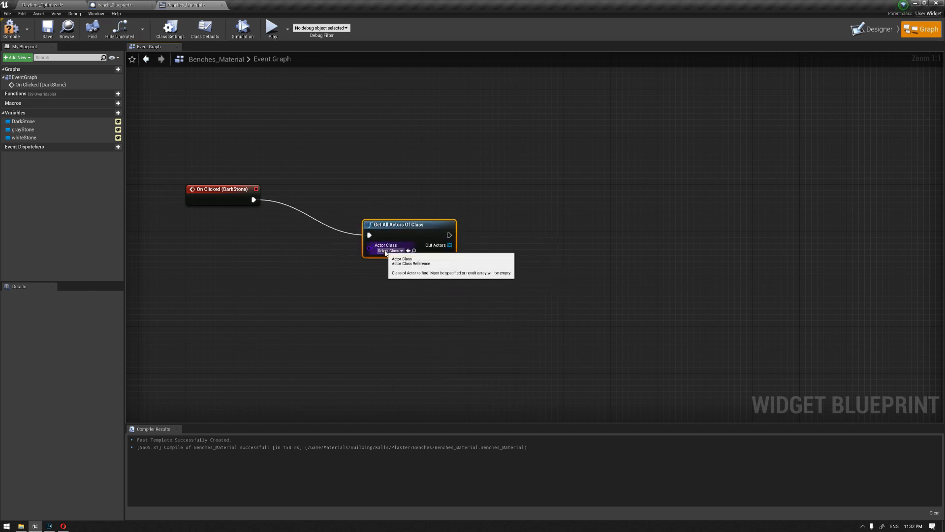
text(bench)
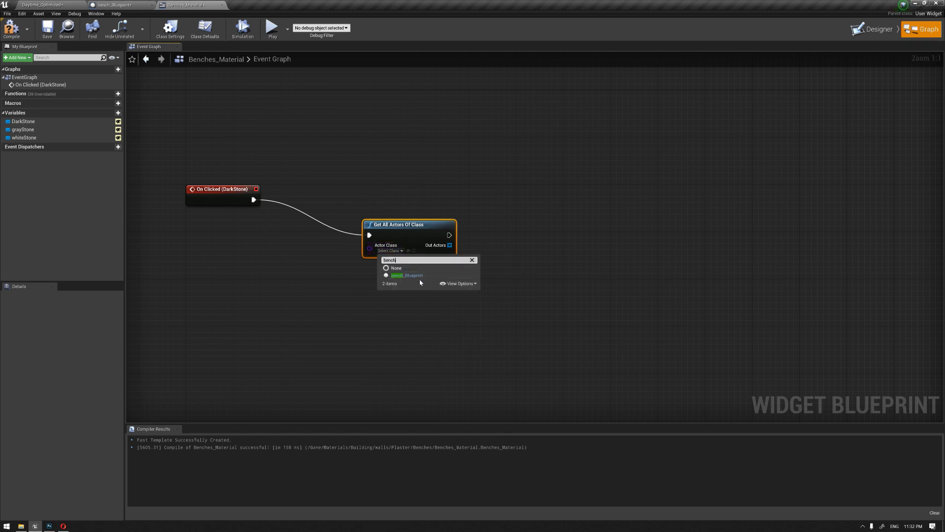
click(407, 275)
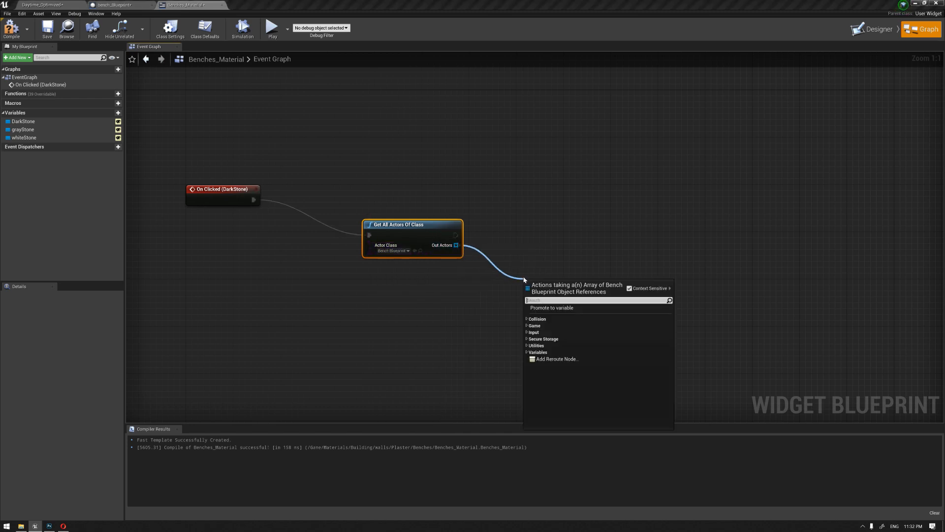
- Take one found bench with GET and set its mesh material to Dark_Stone
text(get)
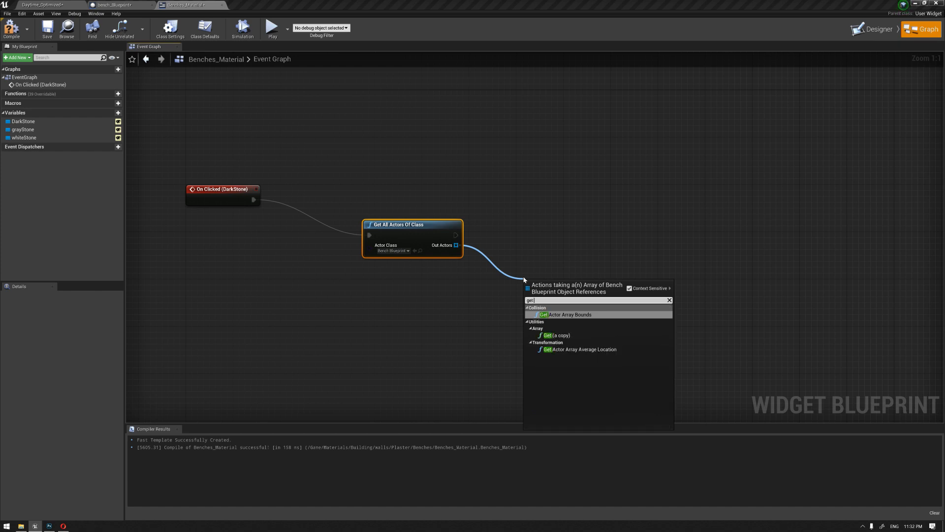
click(548, 335)
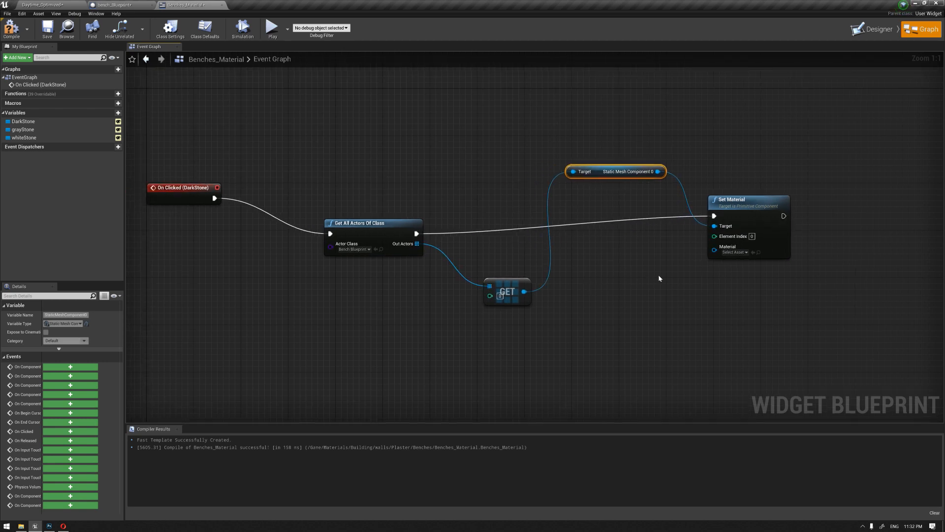
click(734, 252)
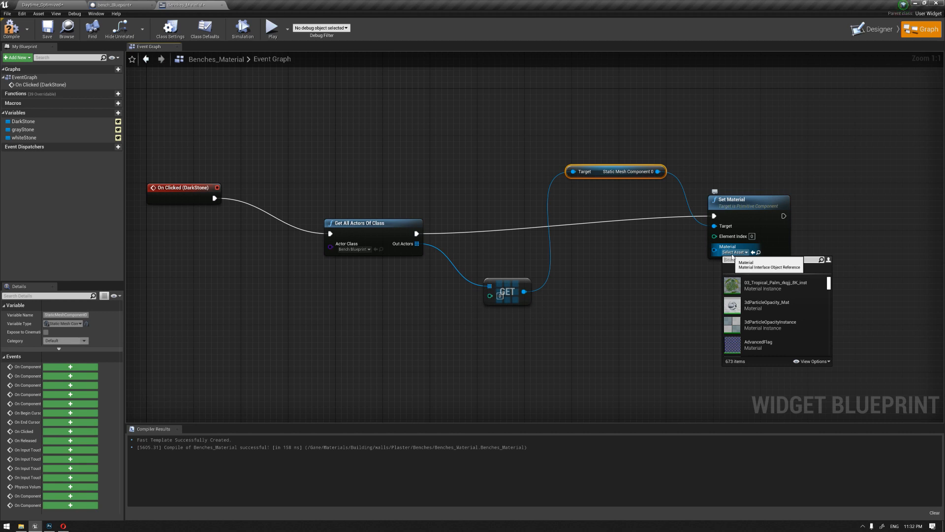
text(dark)
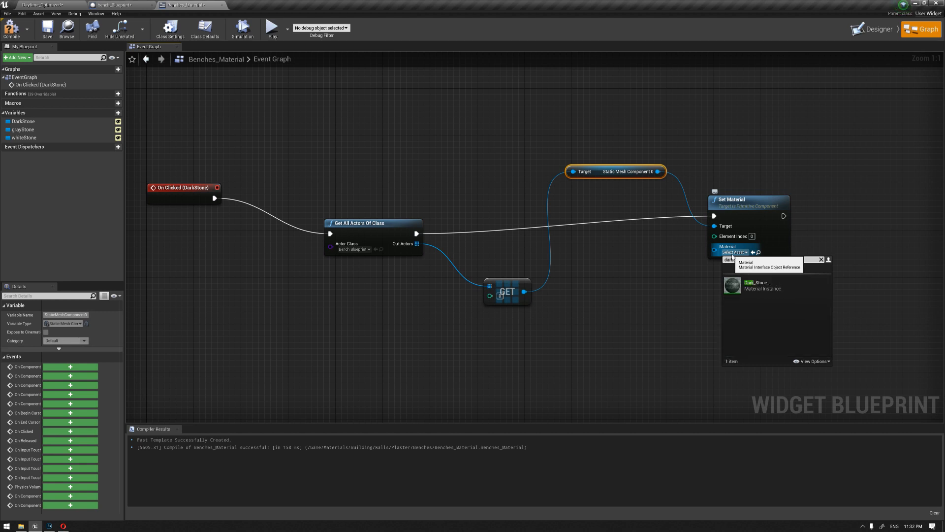
click(757, 285)
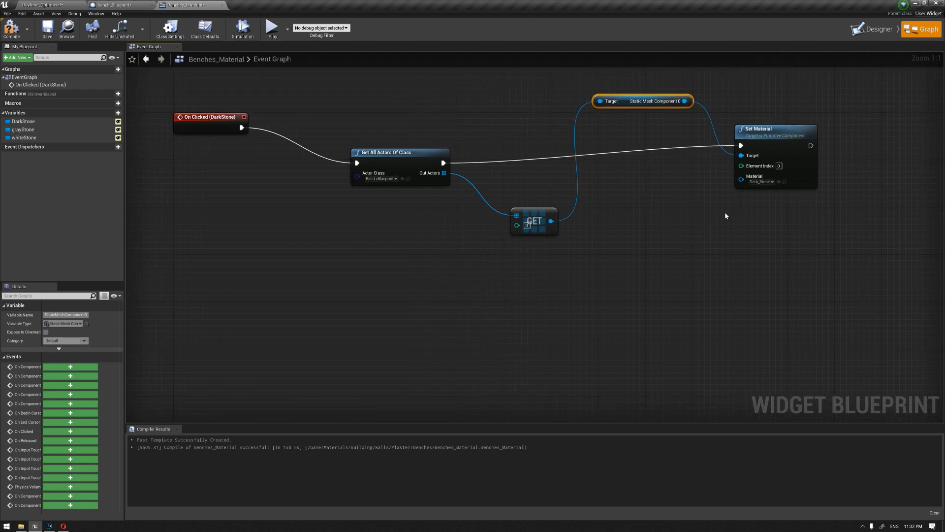
mouse_move(708, 231)
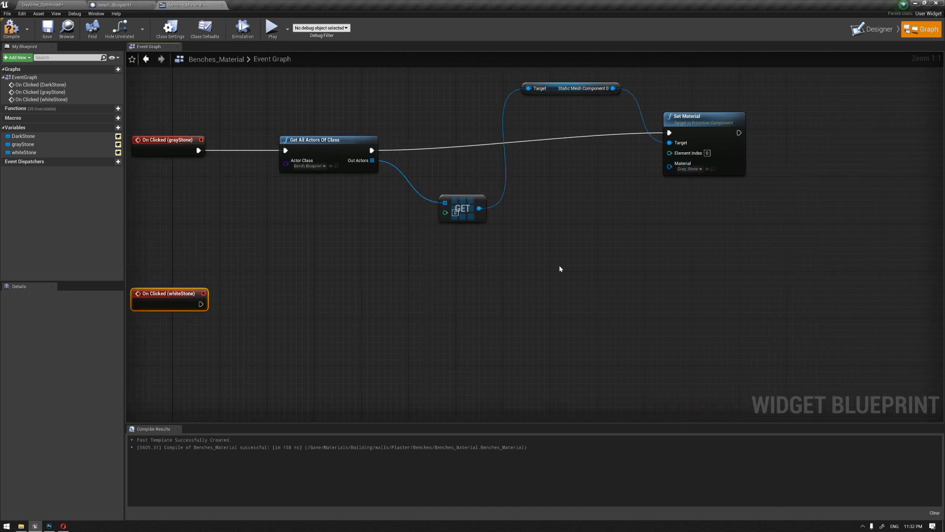
- Set up the grayStone and whiteStone click chains with their stone materials and arrange them
scroll(down, 3)
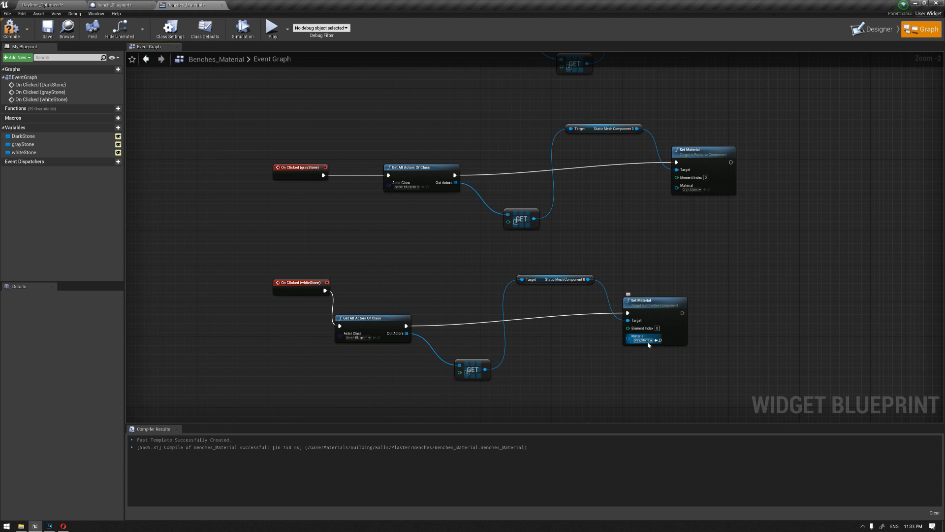
click(644, 339)
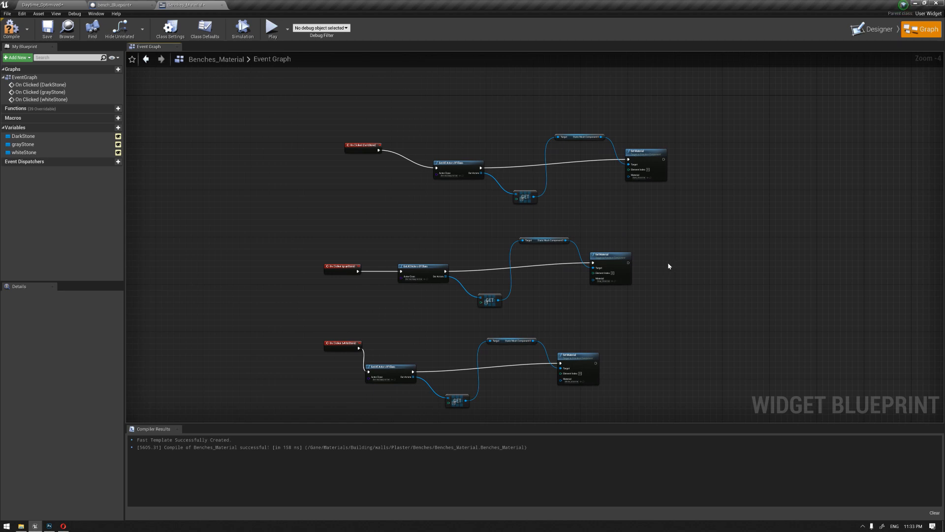
drag(668, 266, 499, 230)
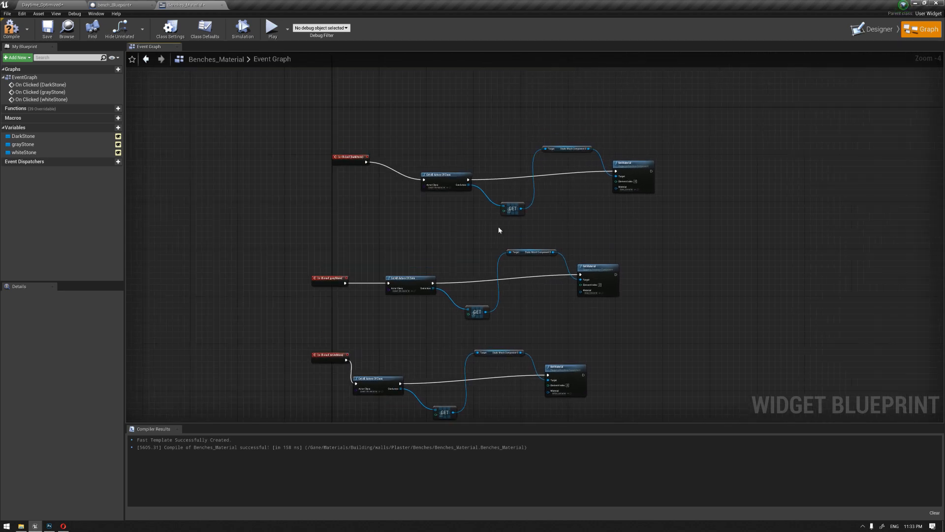
click(529, 252)
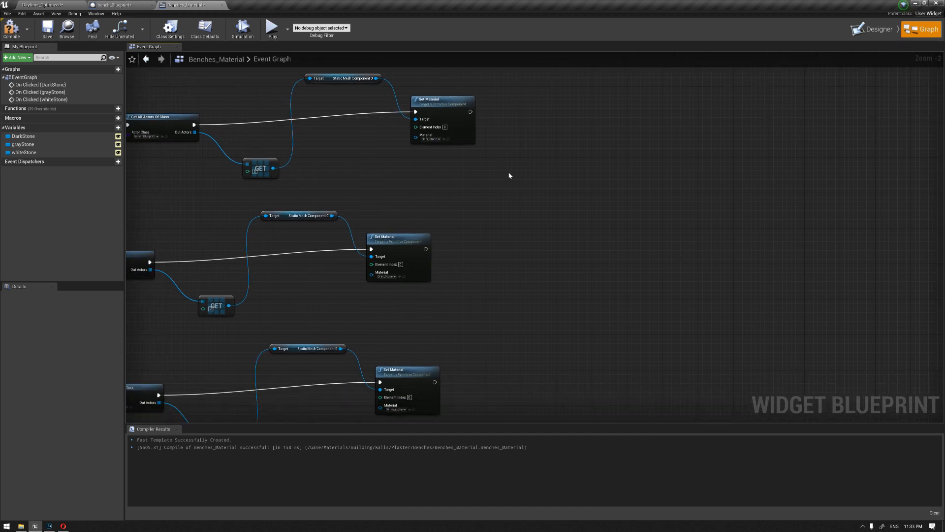
mouse_move(471, 113)
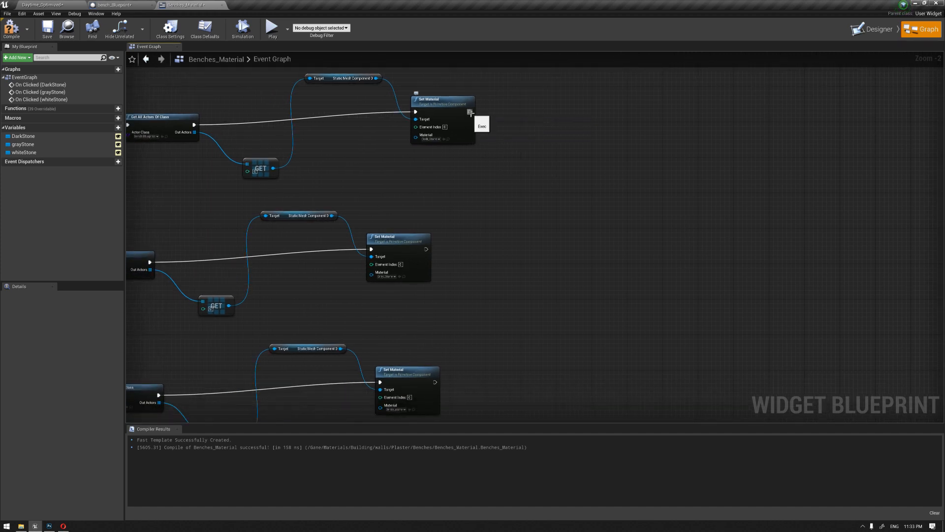
- Extend the chain from Set Material by searching 'remove' and picking a Remove action
drag(473, 112, 540, 150)
text(remove)
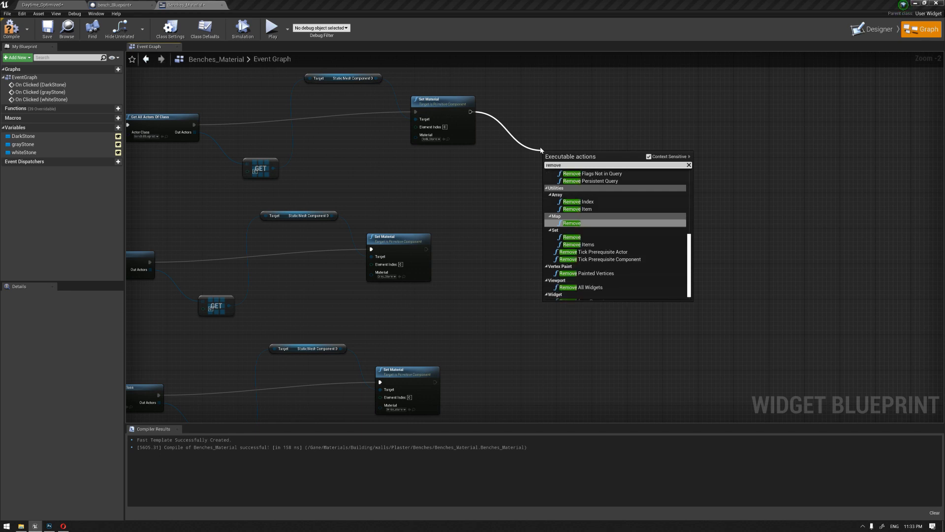
mouse_move(606, 251)
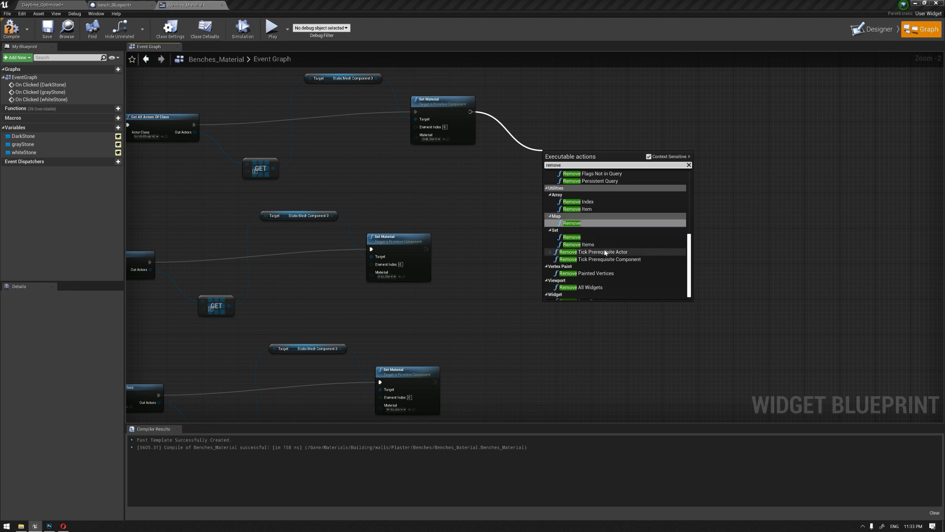
click(567, 287)
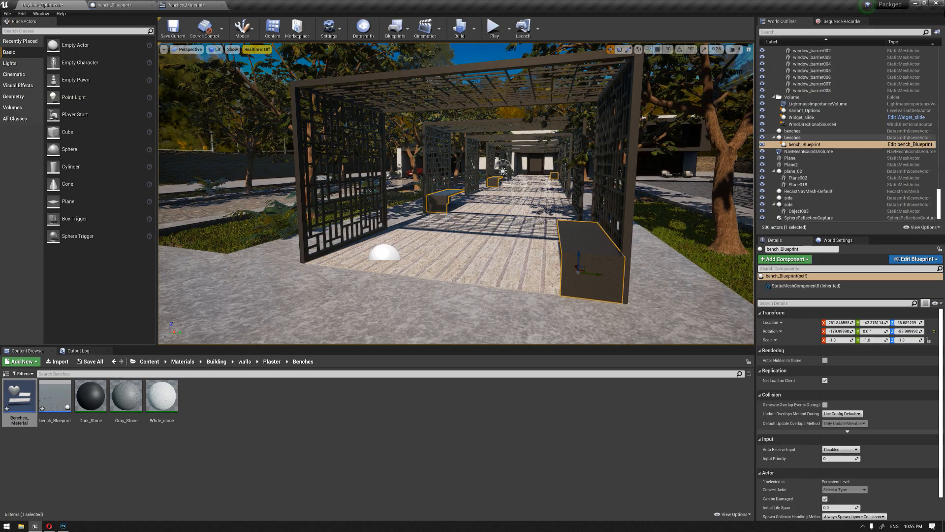
mouse_move(464, 253)
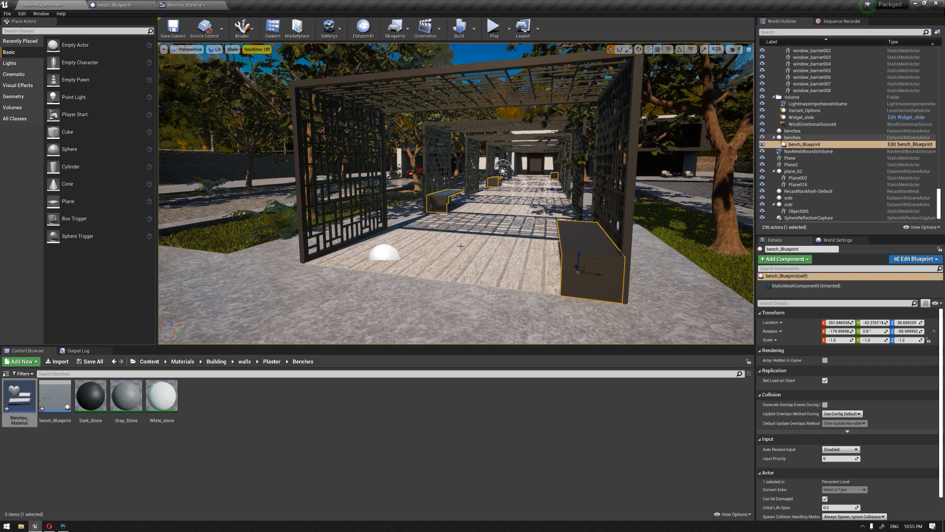
mouse_move(471, 231)
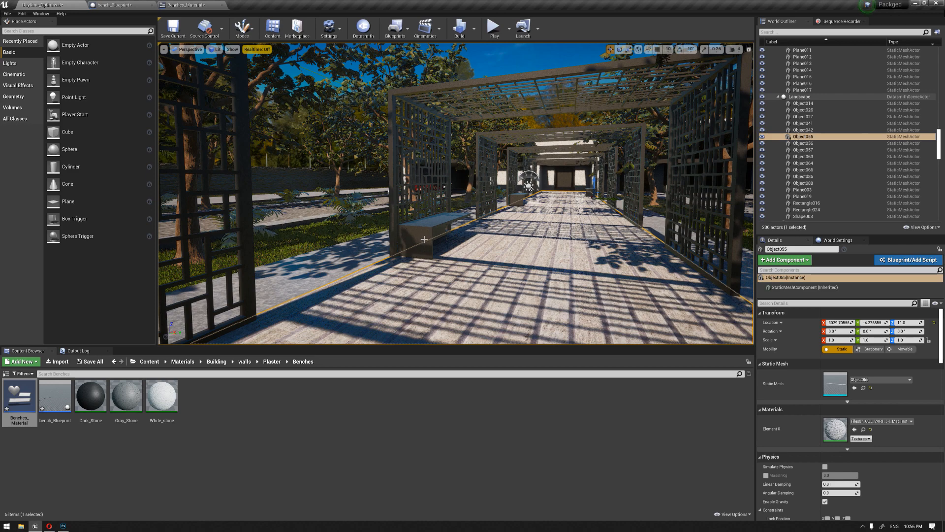
mouse_move(117, 5)
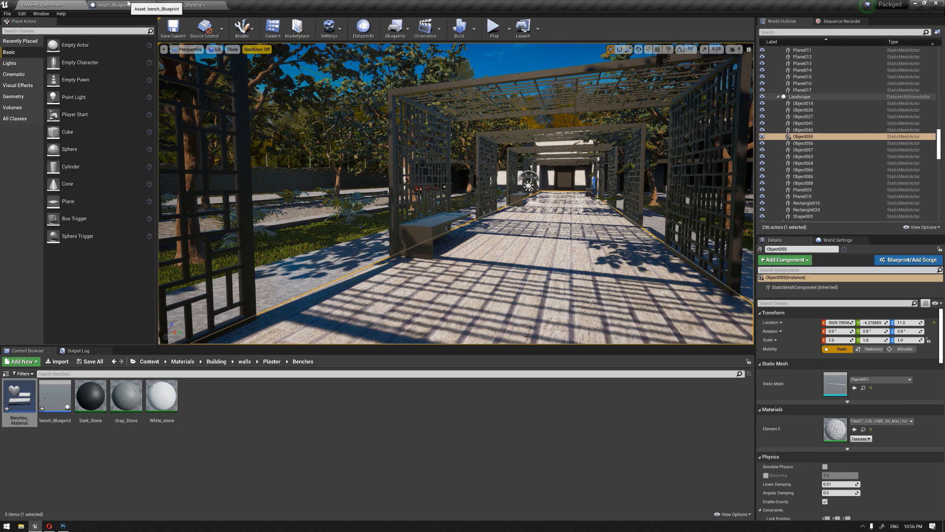
- Add an On Begin Cursor Over event for StaticMeshComponent0 in bench_Blueprint
click(112, 5)
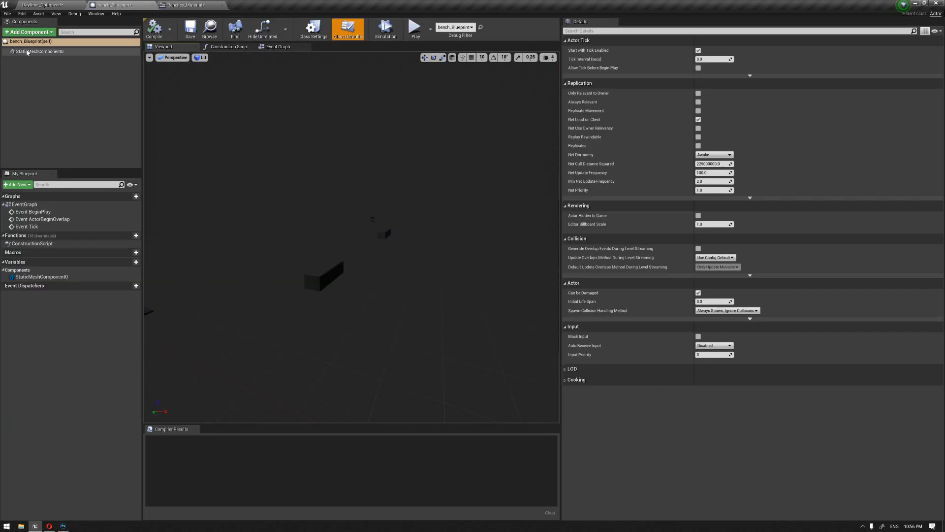
click(40, 51)
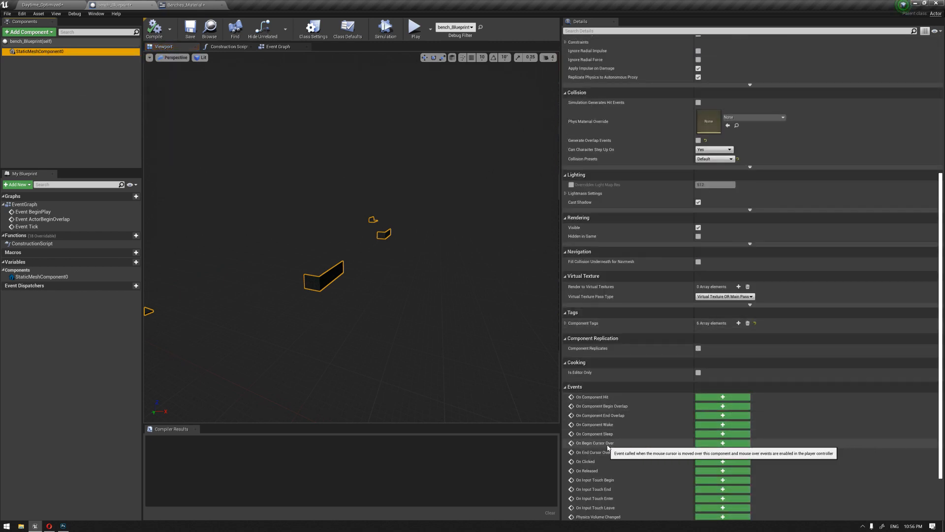
mouse_move(642, 450)
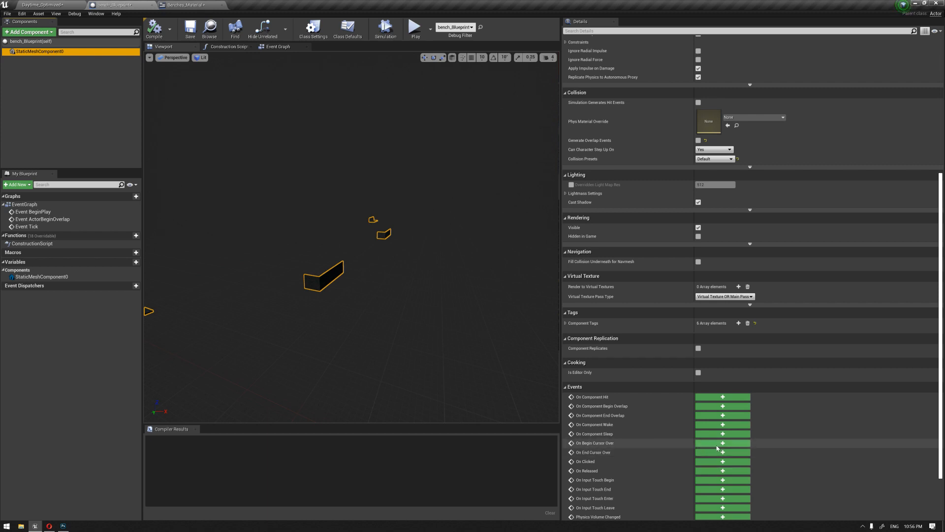
click(722, 443)
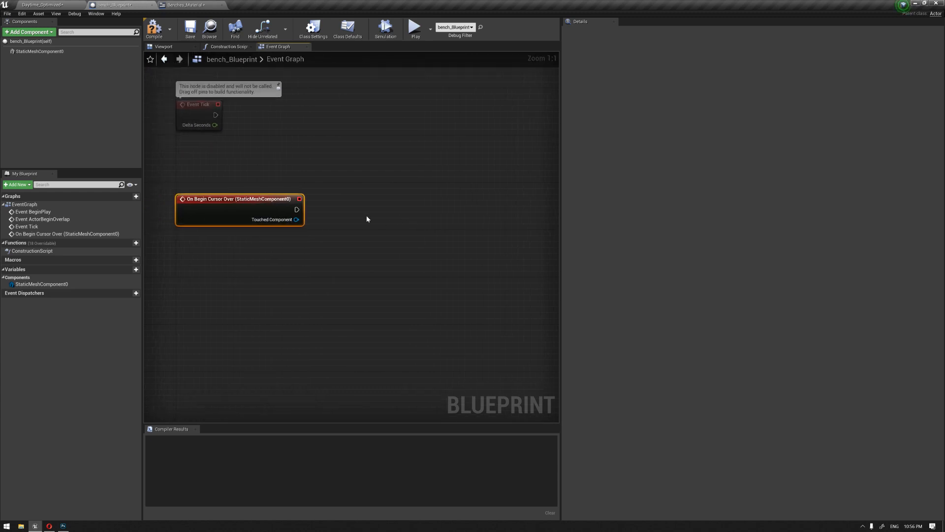
- Connect Set Scalar Parameter Value on Materials to the hover event, targeting Static Mesh Component 0
drag(296, 209, 392, 205)
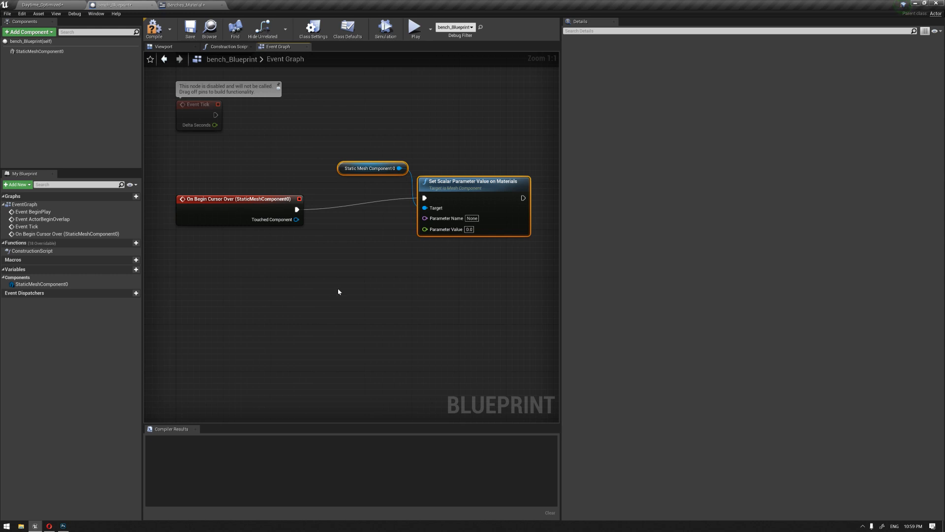
click(40, 5)
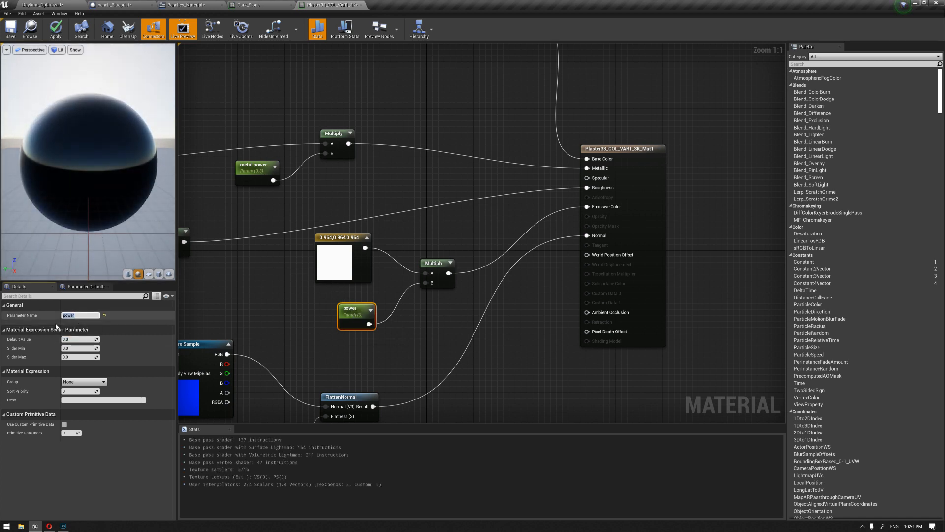
mouse_move(259, 6)
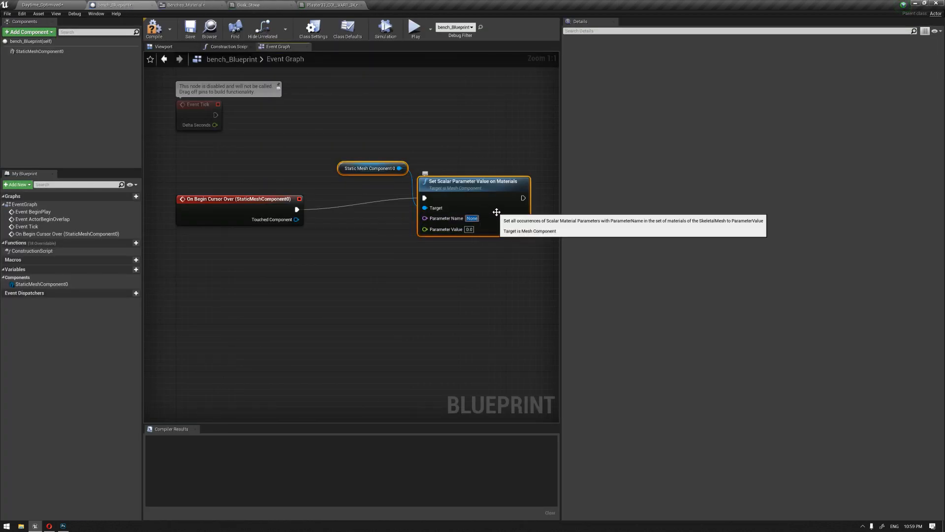
- Enter 'power' as the node's parameter name and move the node right
text(power)
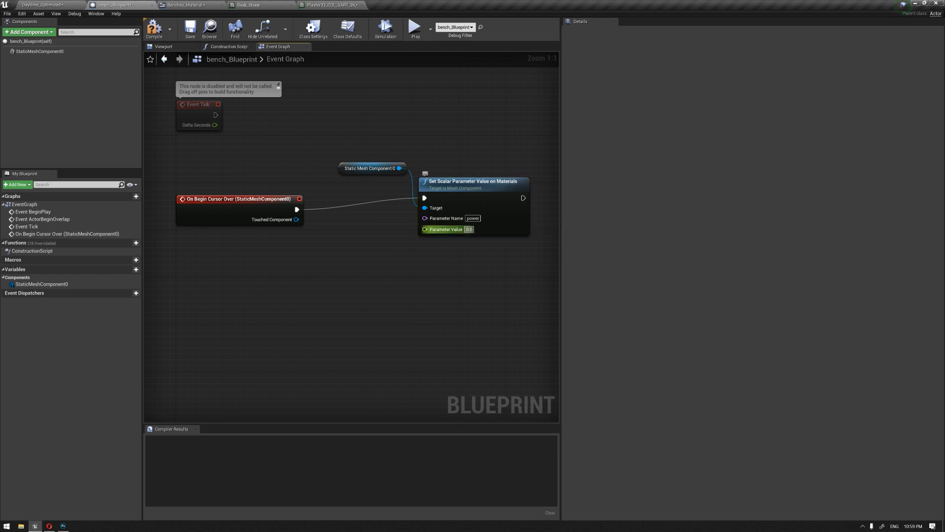
mouse_move(513, 218)
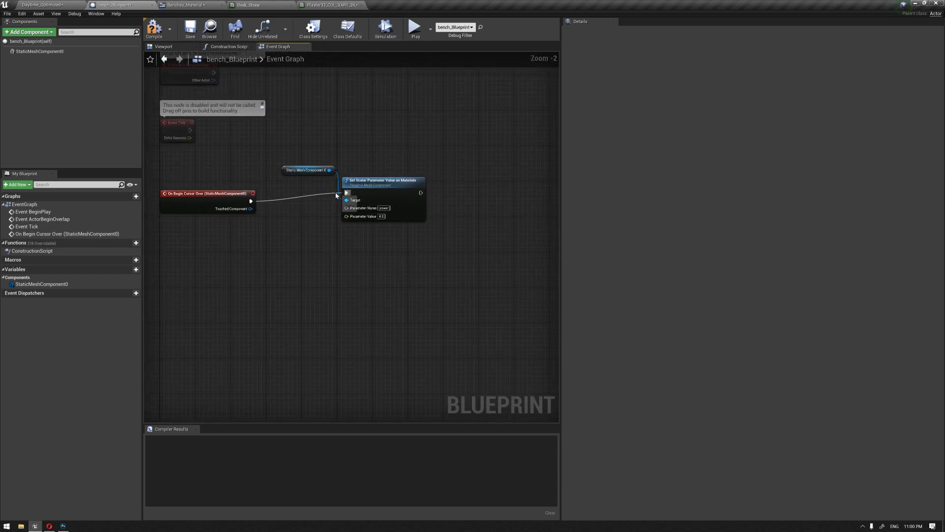
drag(383, 181, 418, 180)
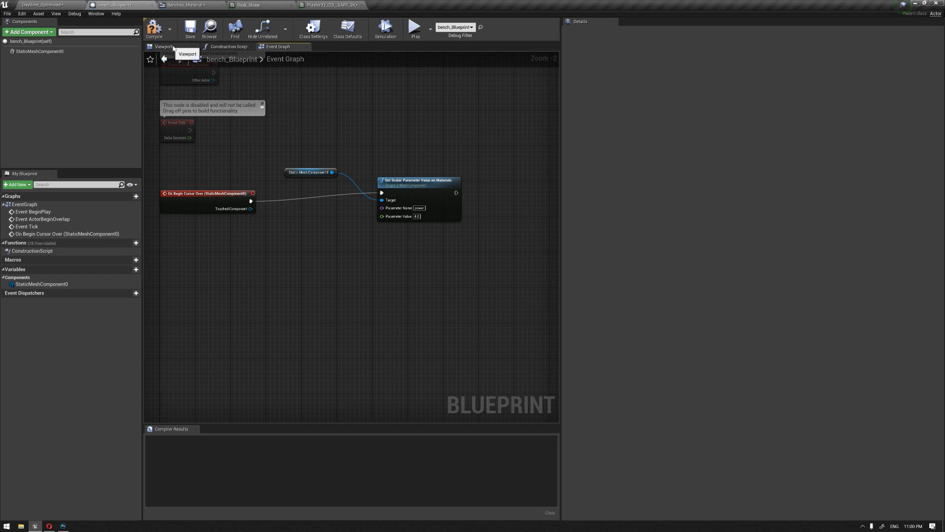
mouse_move(50, 54)
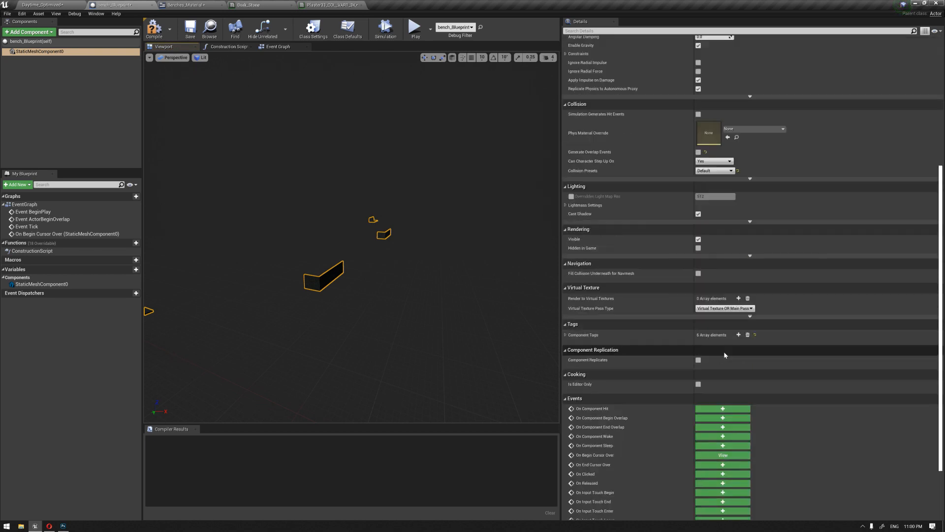
- Add an On End Cursor Over chain setting 'power', compile, and return to Daytime_Optimized
scroll(down, 3)
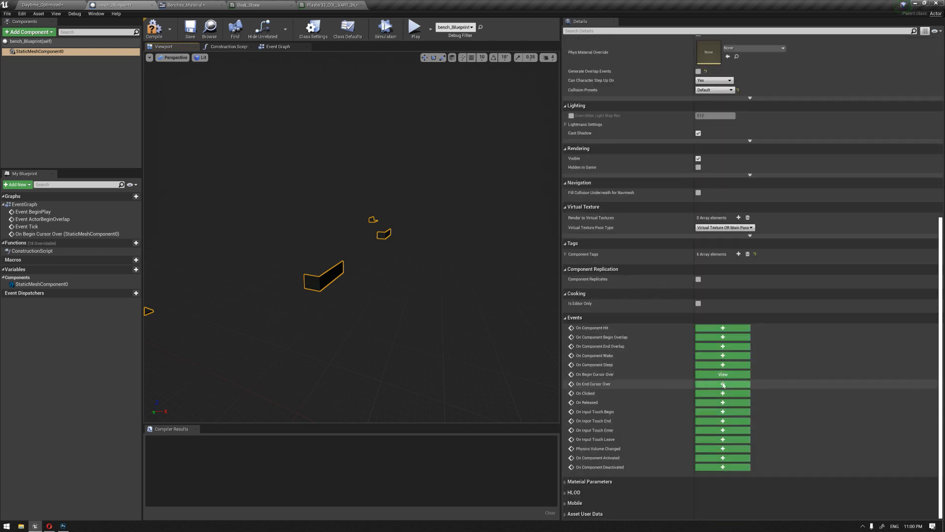
click(722, 384)
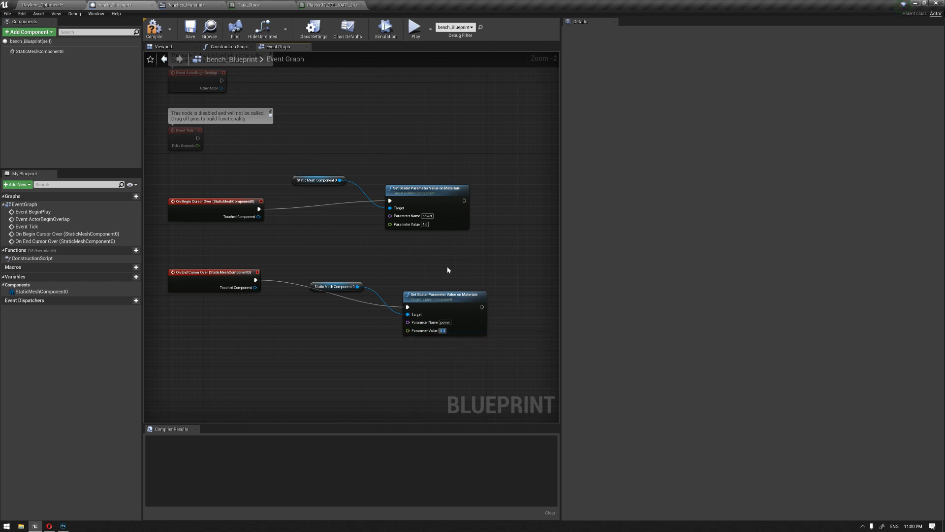
click(154, 29)
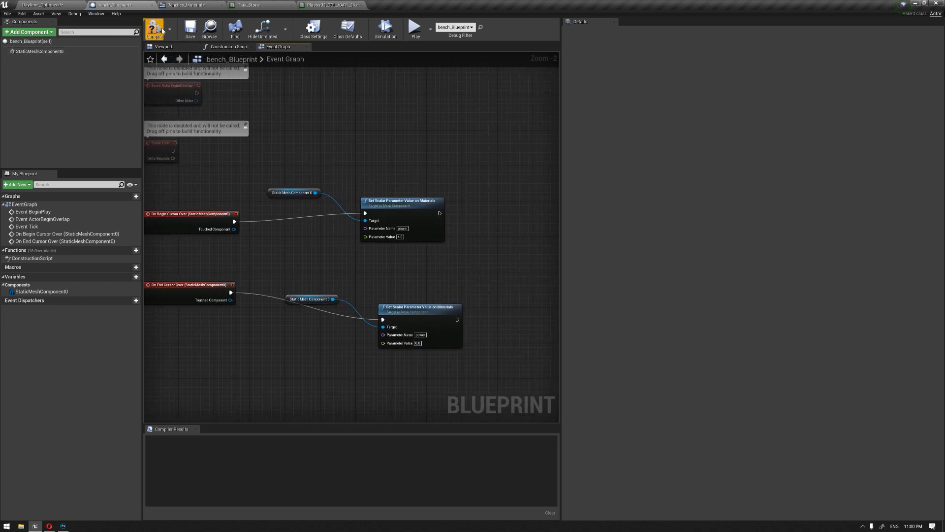
click(154, 29)
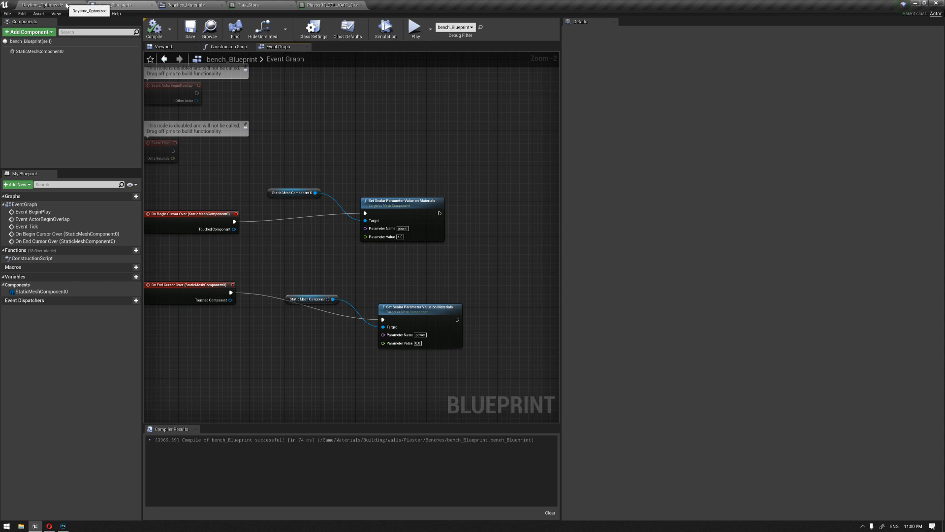
click(40, 5)
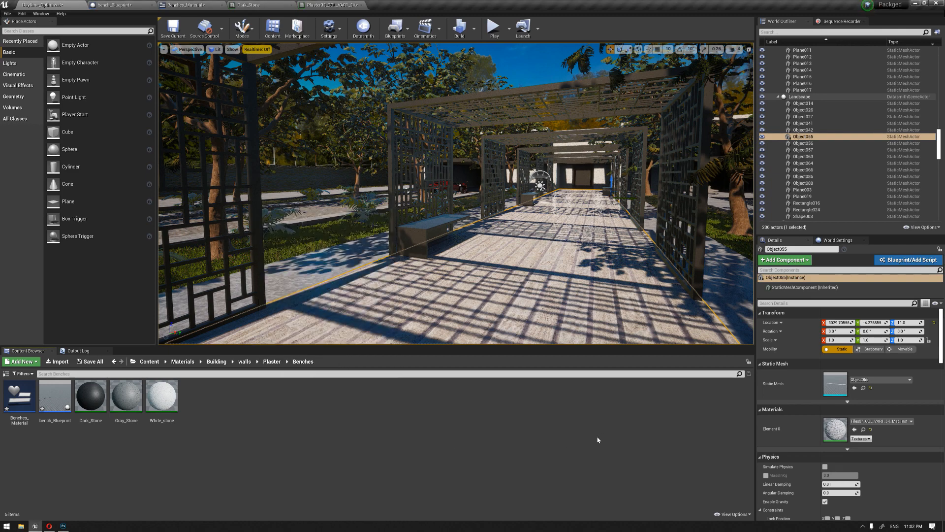
- Create a PlayerController blueprint named Changing_Material from World Settings, with Mouse Over Events enabled
click(838, 240)
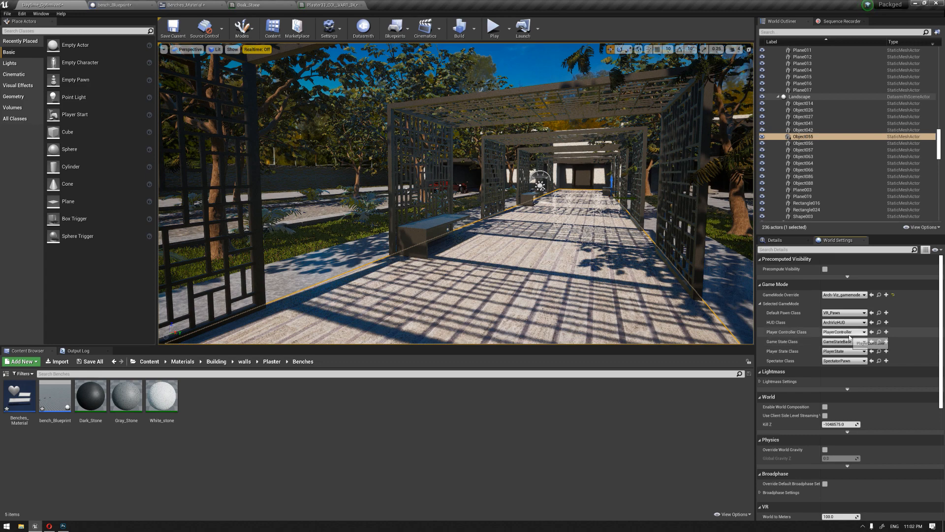
click(19, 361)
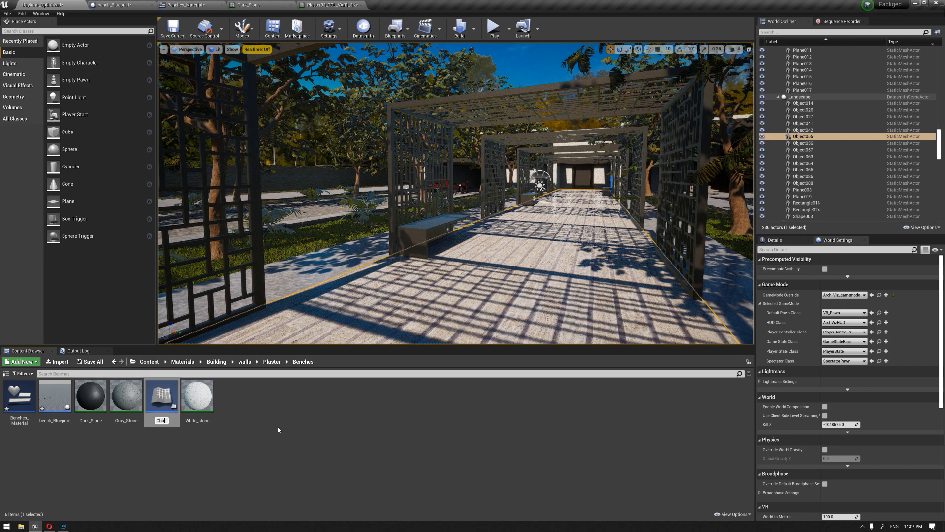
text(Changing.)
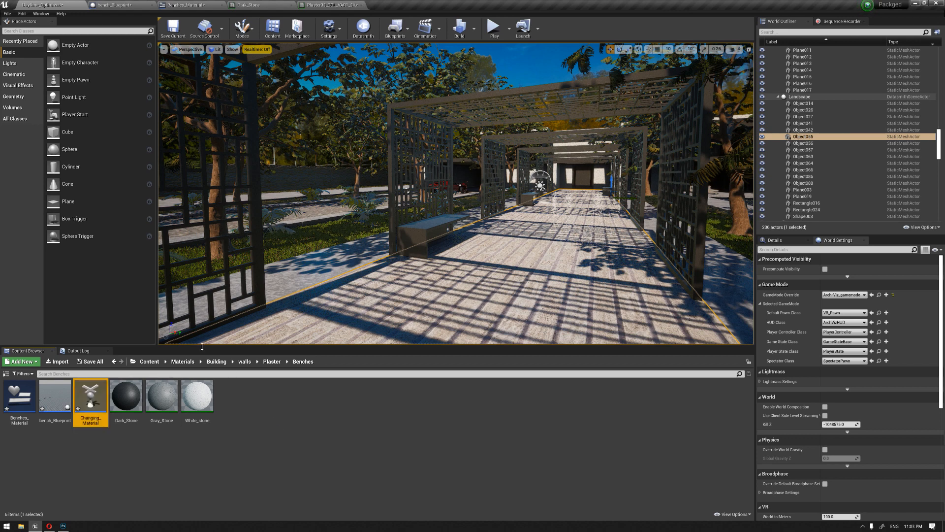
click(397, 5)
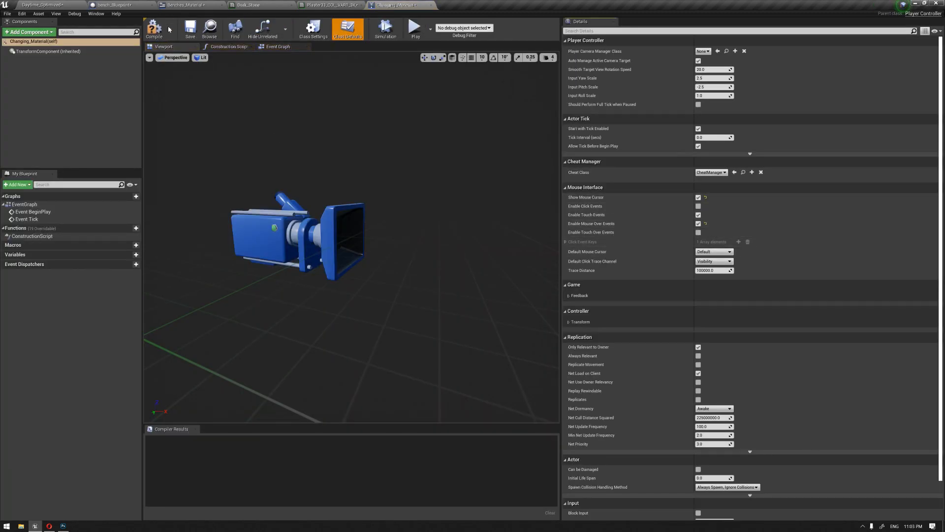
- Make Changing_Material the level's Player Controller Class and play to test the hover glow
click(326, 5)
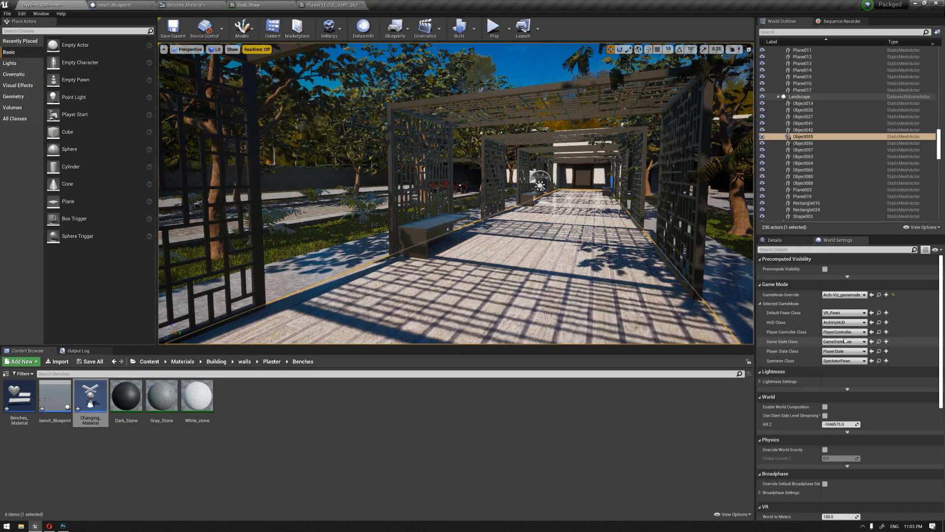
click(861, 341)
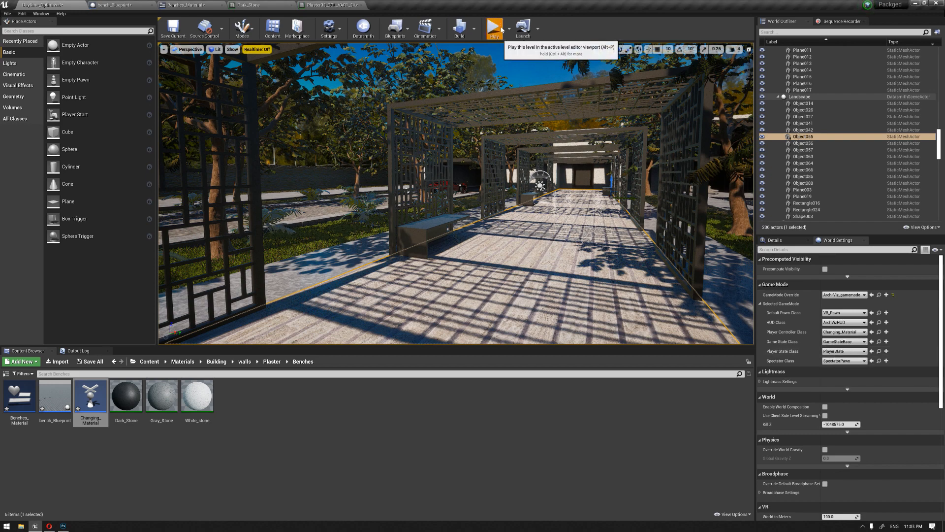
click(494, 29)
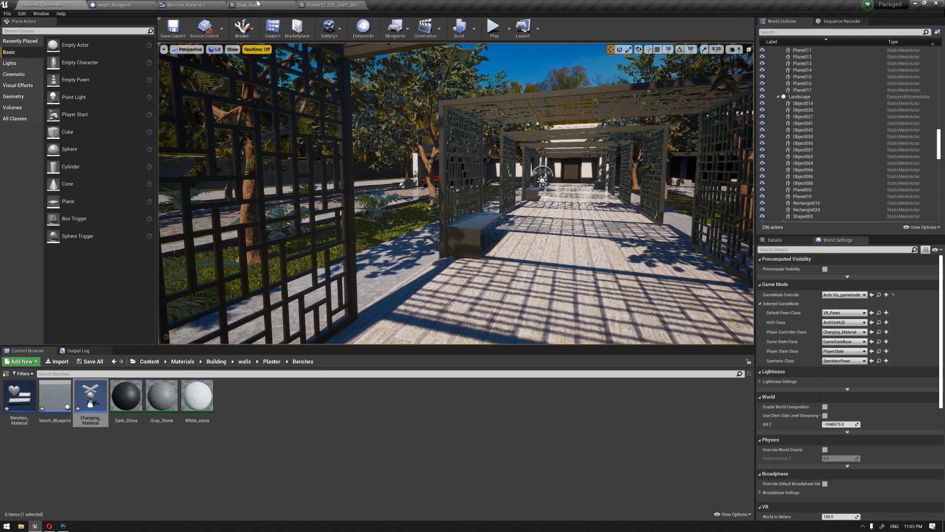
- Switch from Benches_Material to bench_Blueprint and show its Event Graph
click(185, 5)
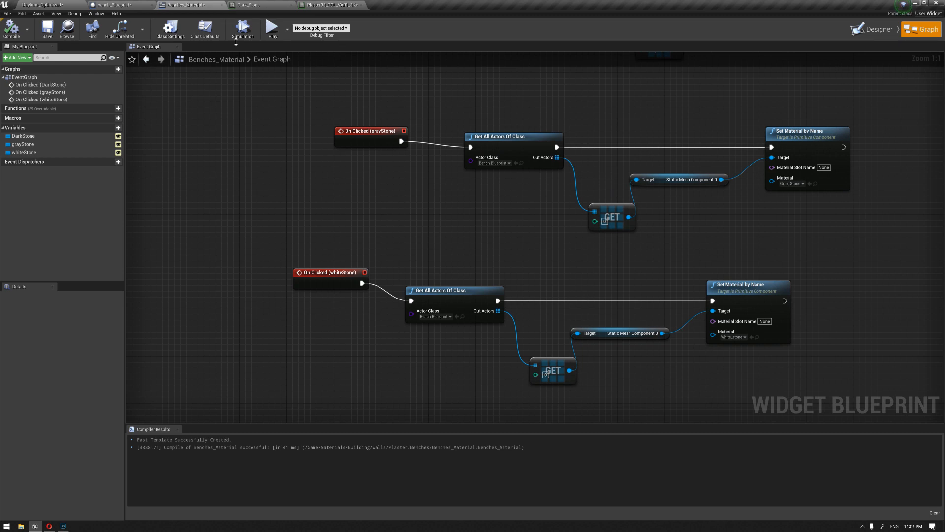
click(115, 5)
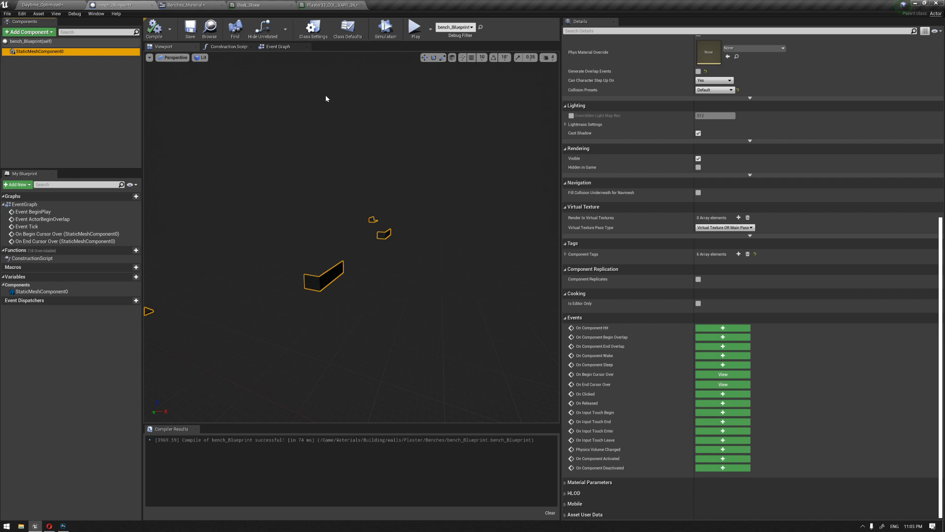
mouse_move(261, 5)
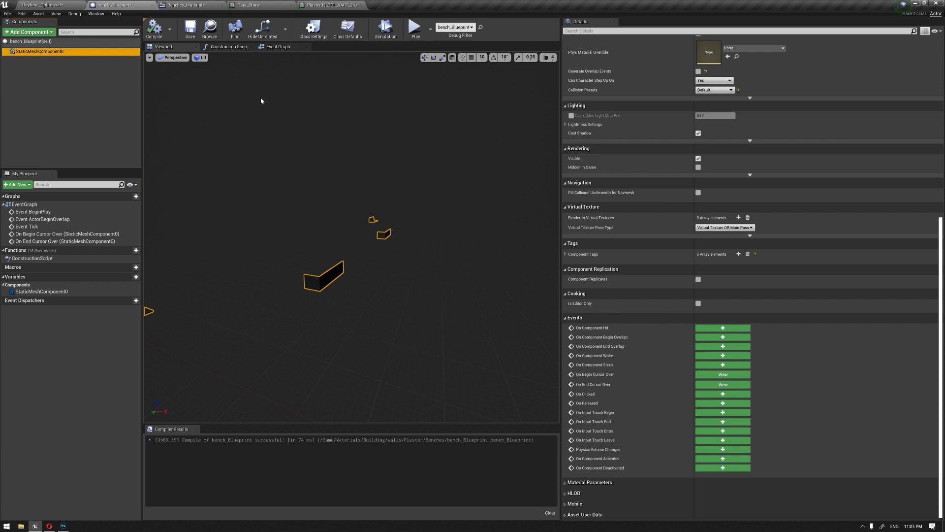
click(278, 46)
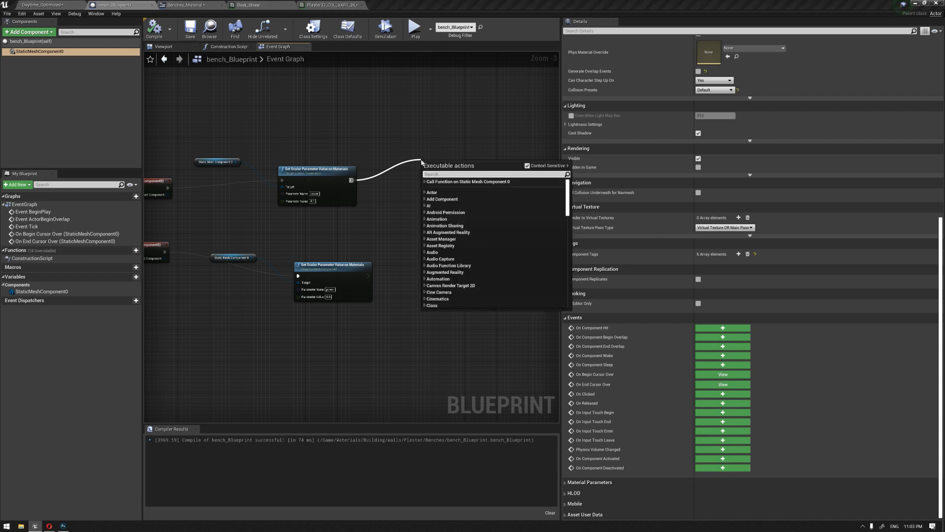
- Add a Create Widget node with its Class set to Benches_Material
text(create)
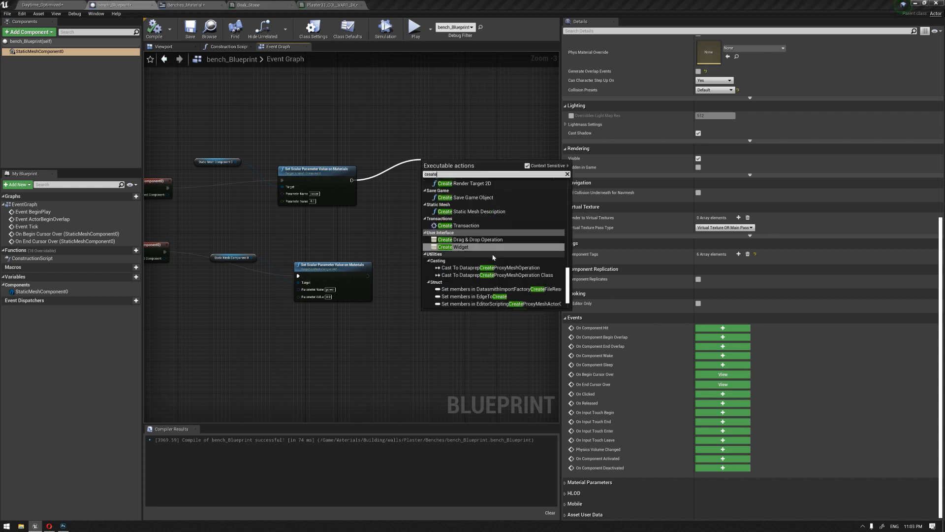
click(42, 5)
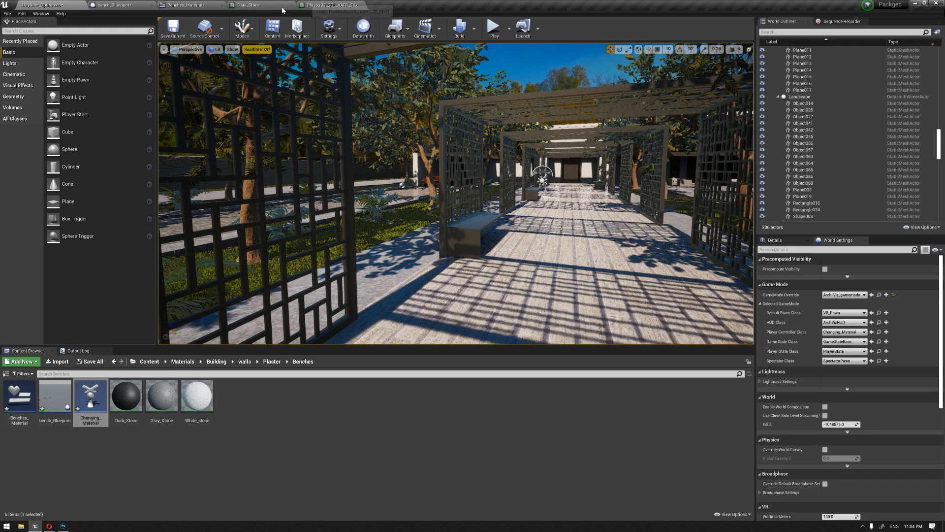
click(187, 5)
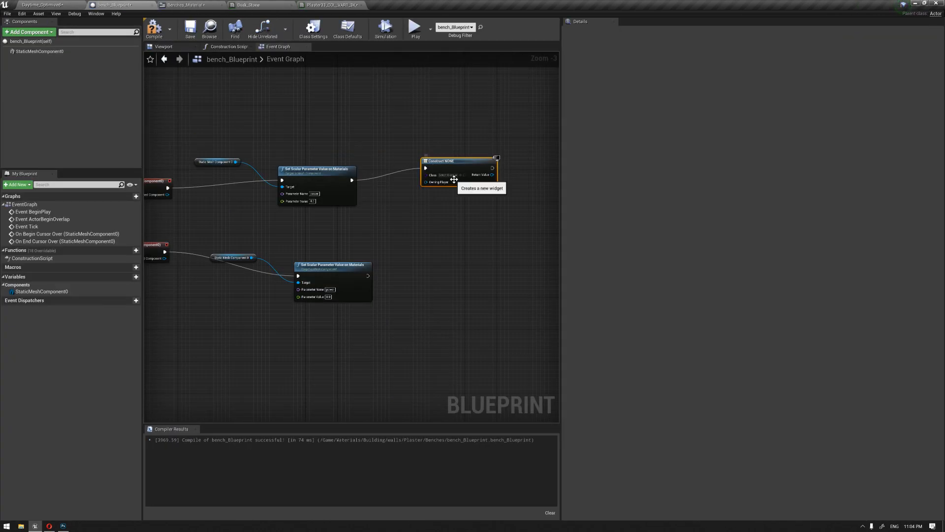
click(449, 175)
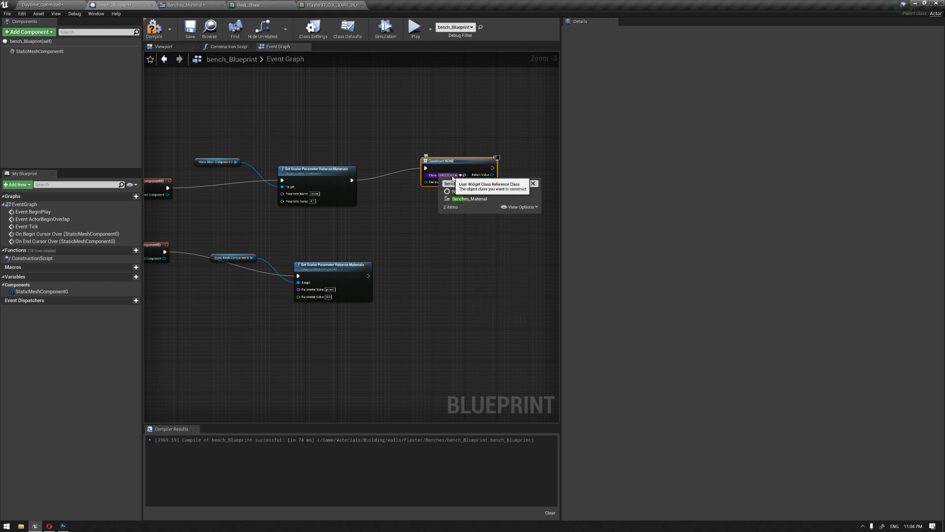
click(469, 199)
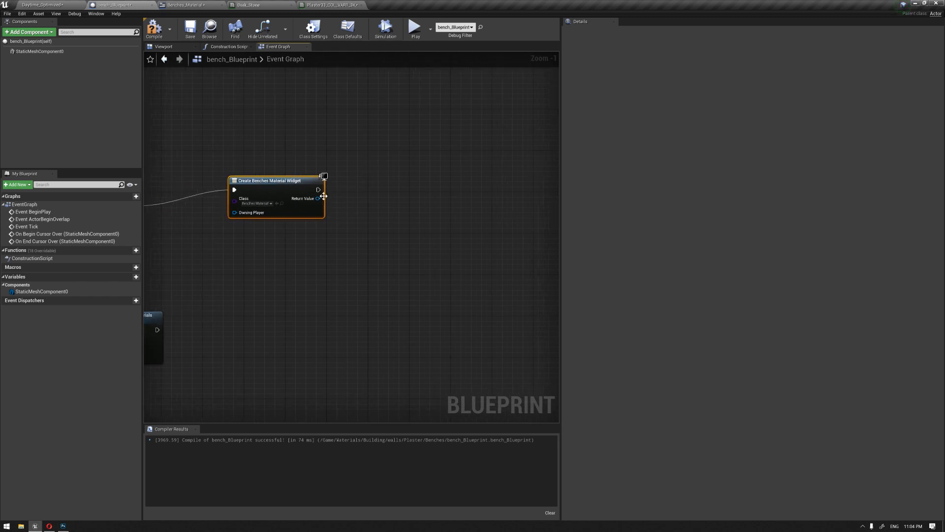
- Feed the created widget's Return Value into an Add to Viewport node
drag(319, 189, 458, 220)
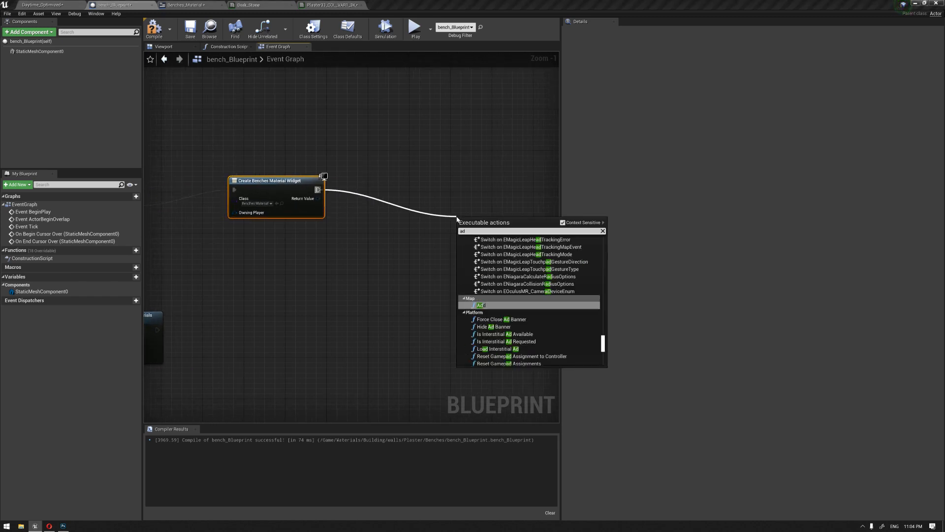
text(dd to vi)
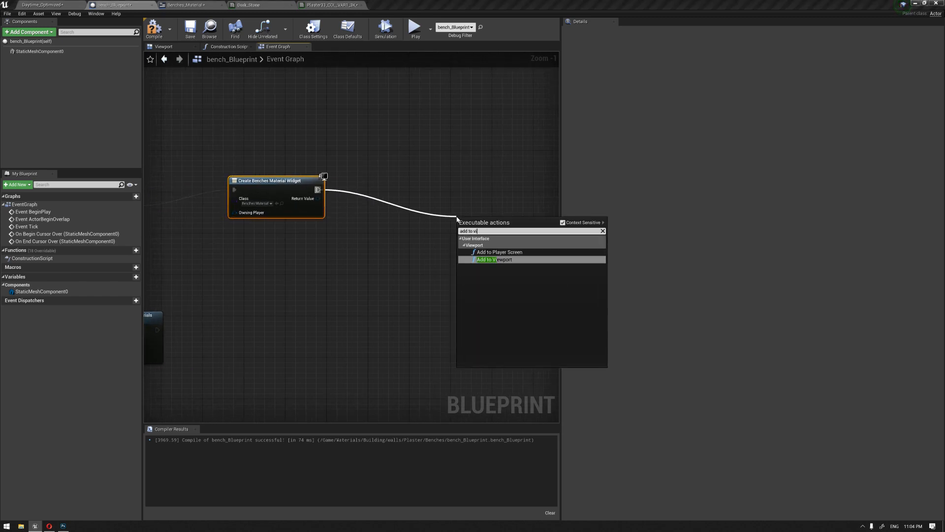
click(489, 260)
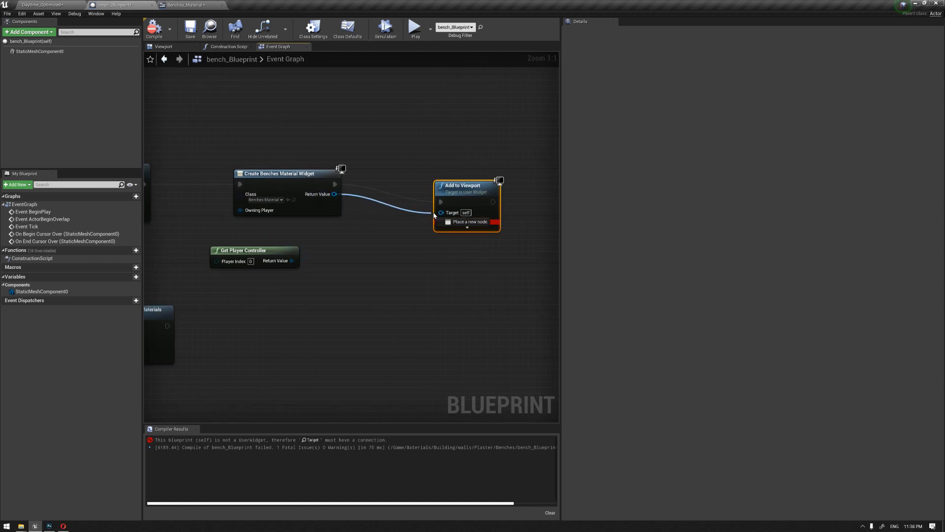
- Add Set Position in Viewport after Add to Viewport, with Position split into X 400, Y 600
scroll(down, 3)
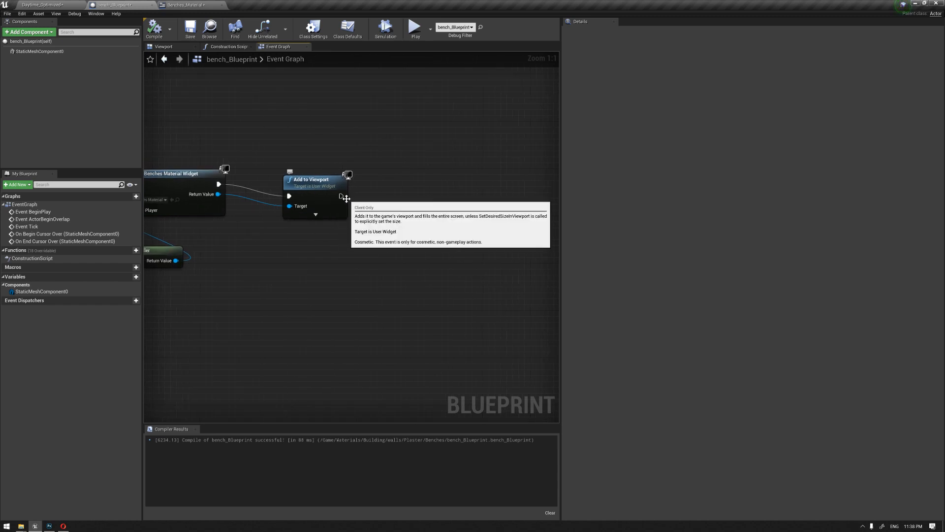
drag(341, 196, 405, 196)
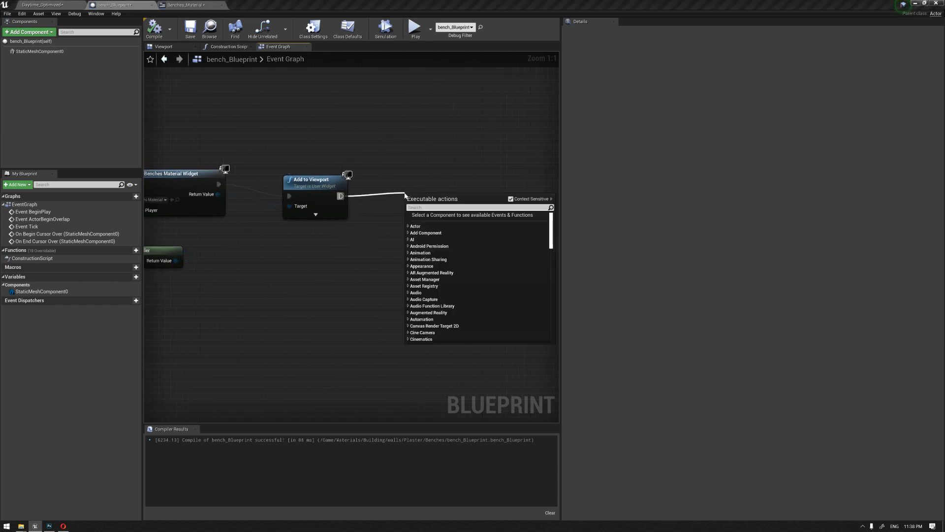
text(set)
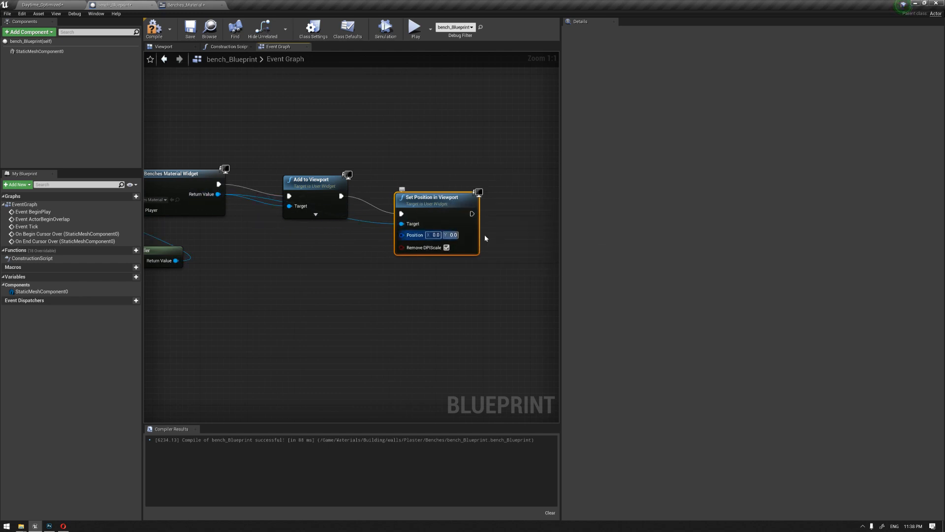
right_click(403, 234)
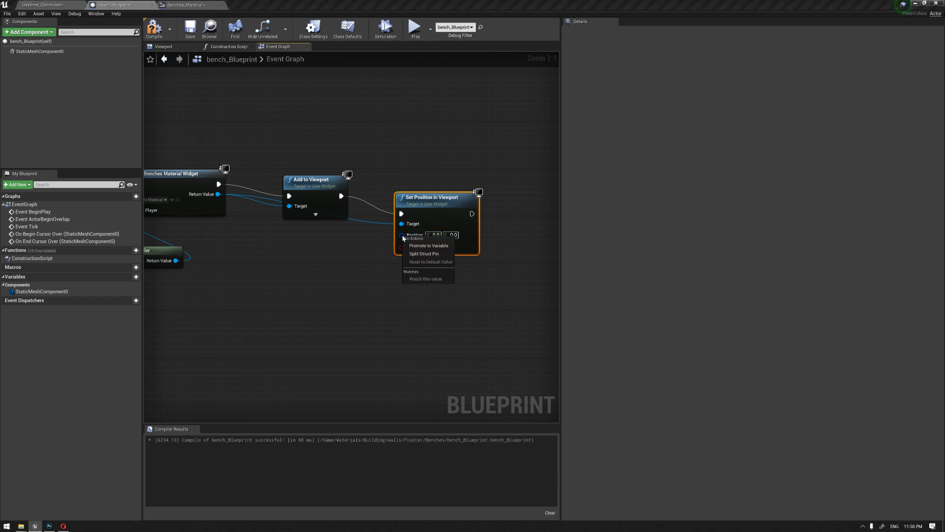
click(424, 253)
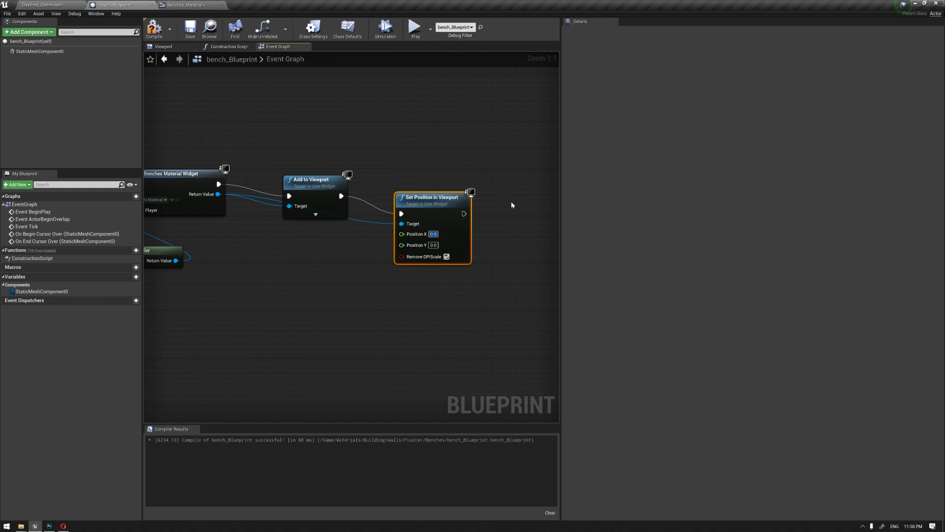
text(400.0)
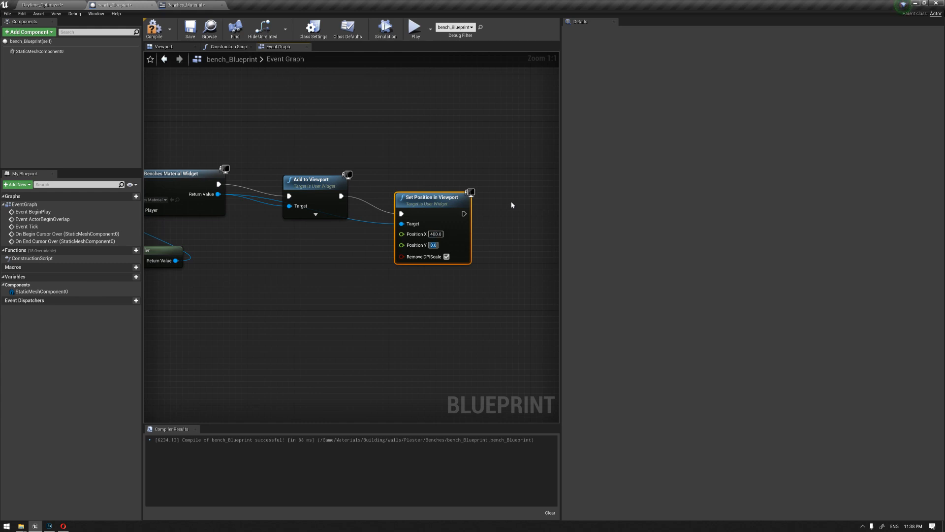
text(600.0)
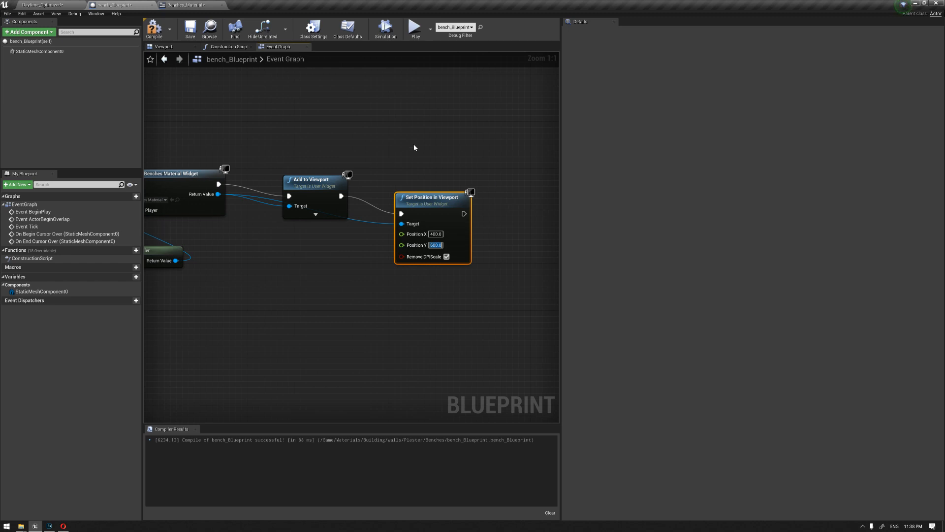
scroll(down, 3)
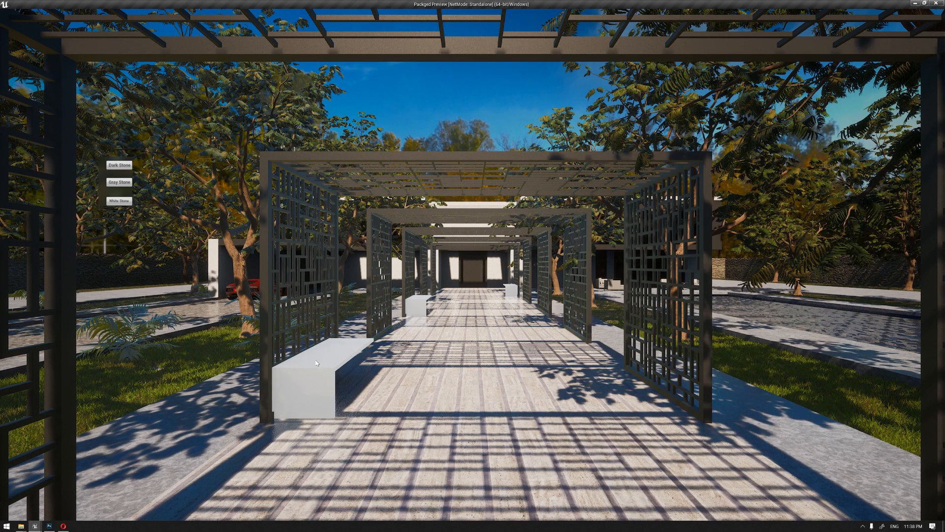
- In the standalone preview, swap the benches among the Dark, Gray and White Stone materials
click(118, 182)
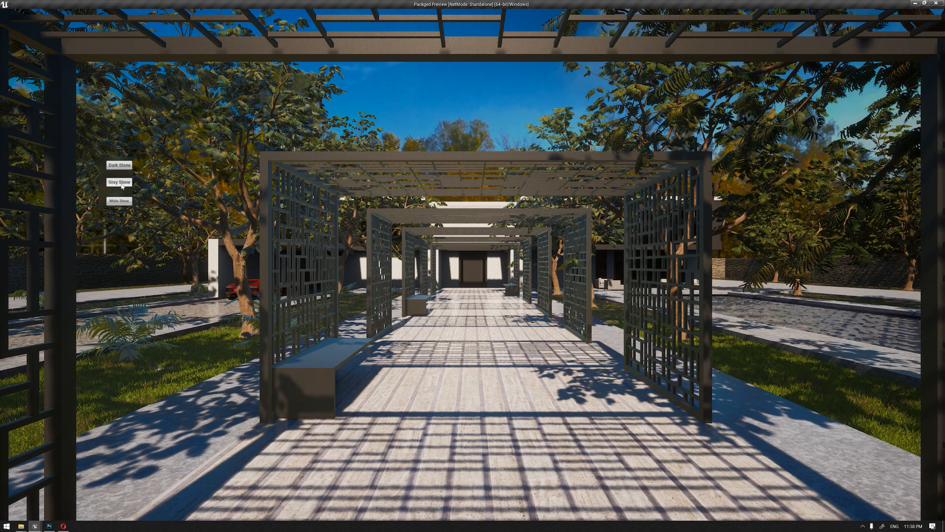
click(118, 200)
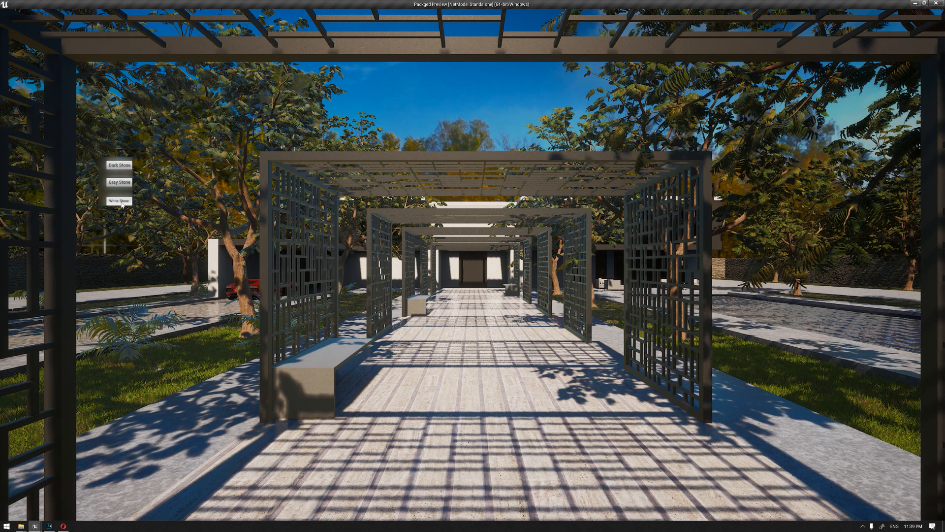
click(119, 201)
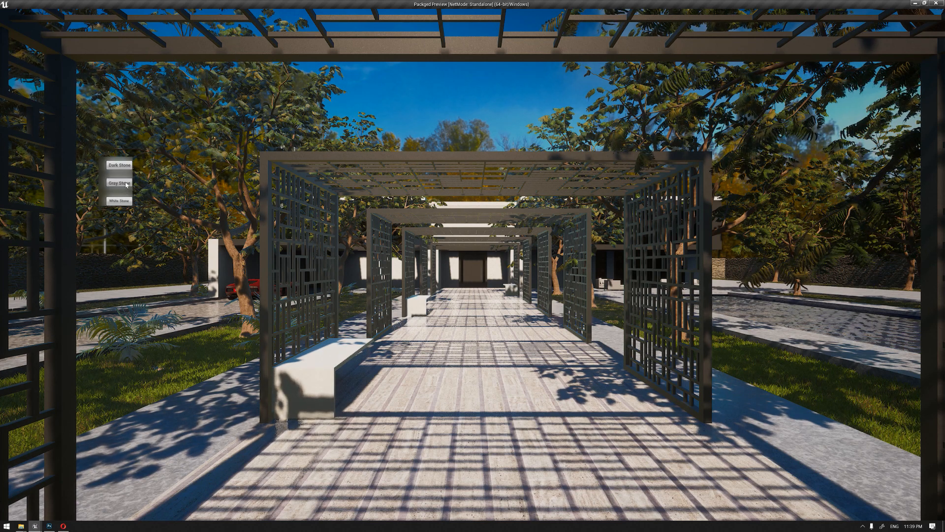
click(118, 183)
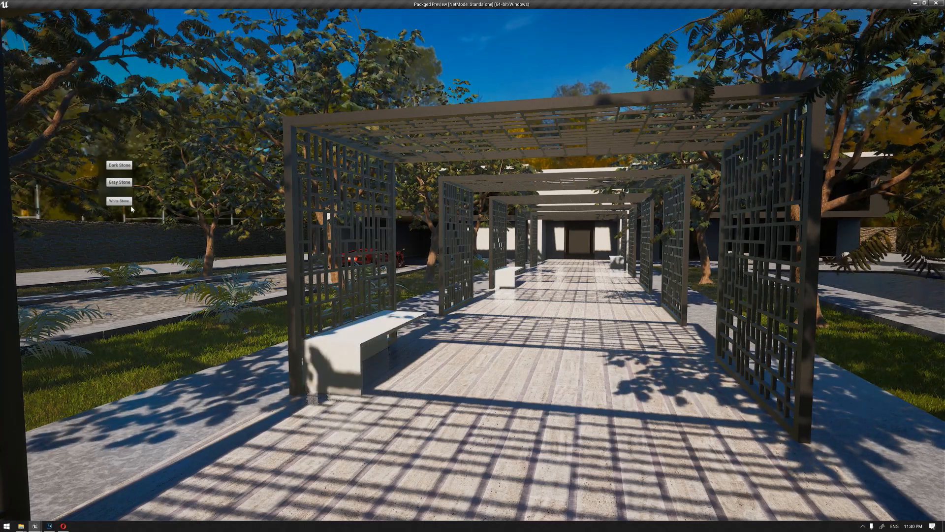
click(119, 201)
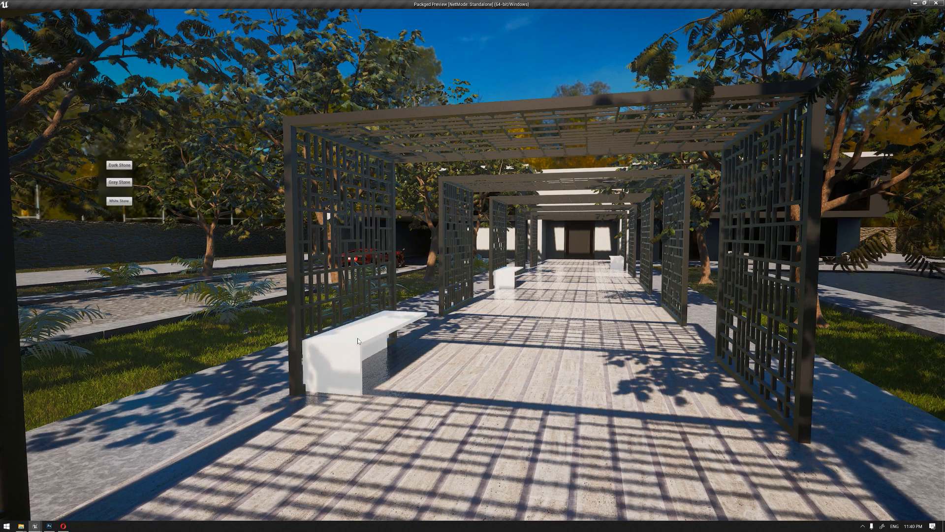
click(119, 182)
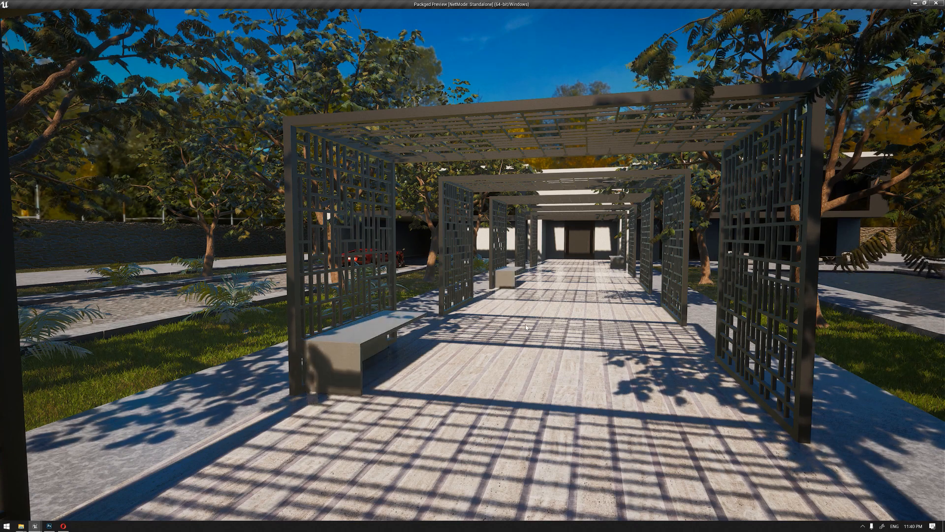